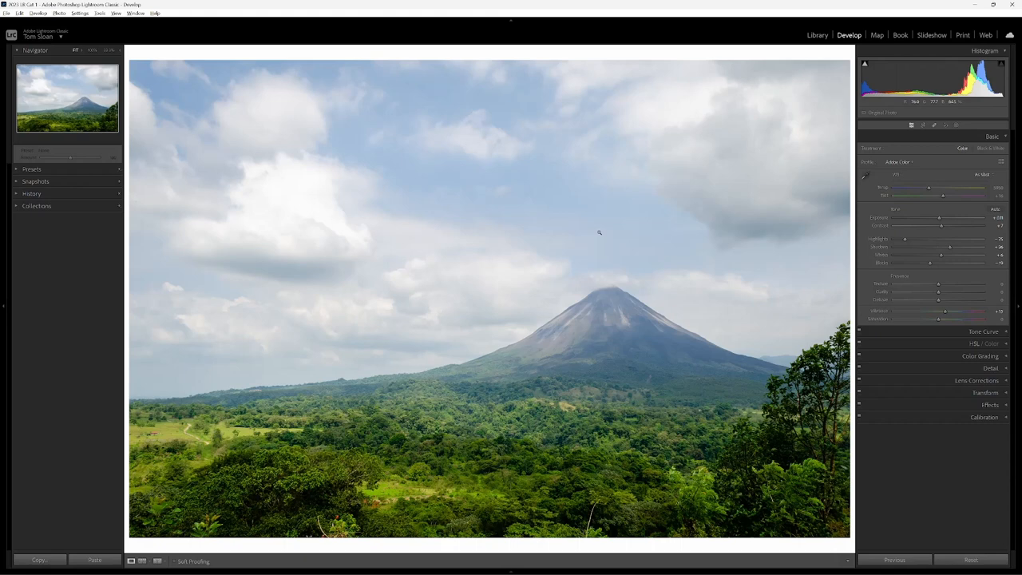
mouse_move(600, 300)
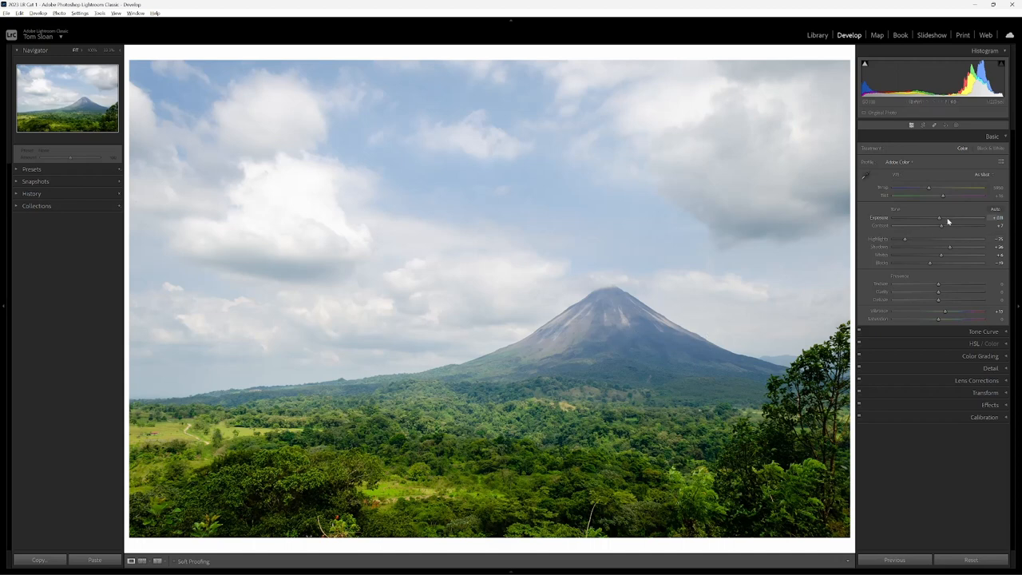
mouse_move(945, 183)
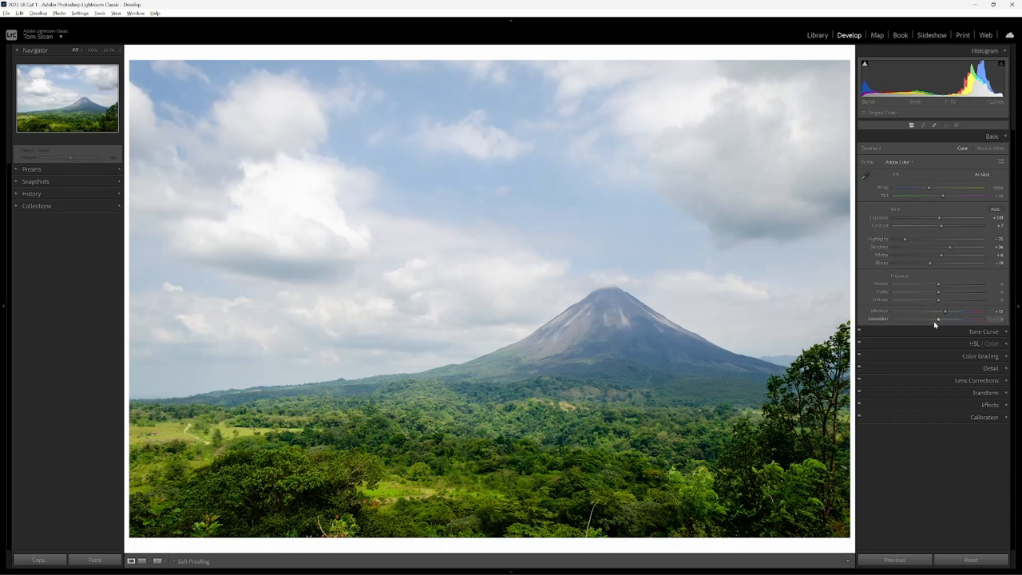
mouse_move(696, 296)
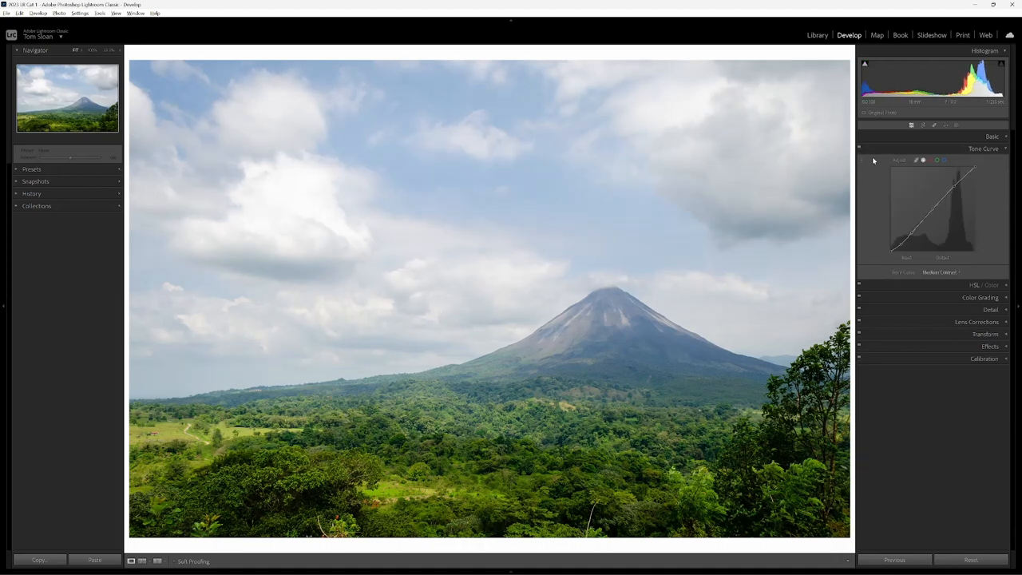
Collapse the tone panel and create Mask 1 with Select Sky over the volcano.
click(993, 137)
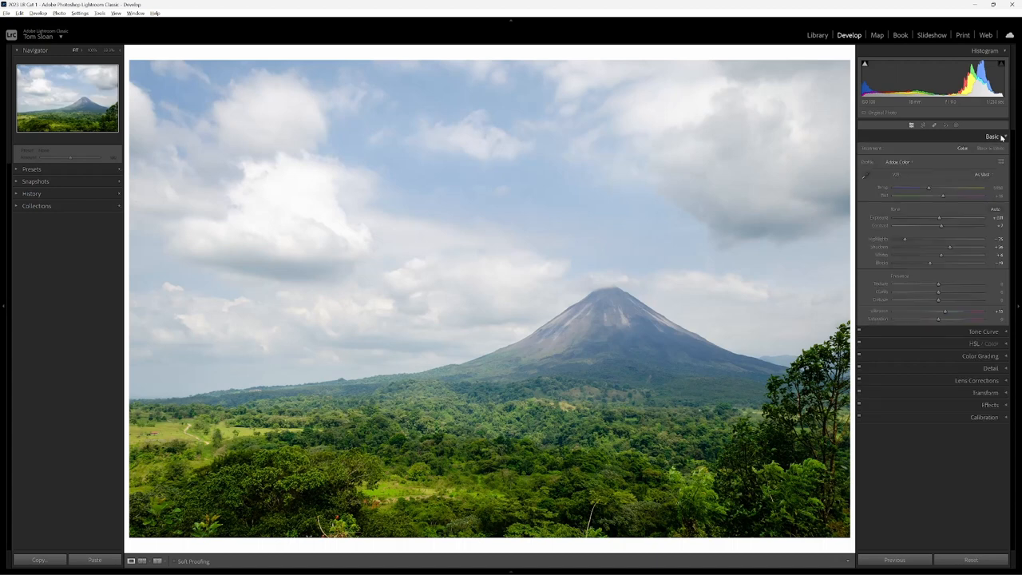
mouse_move(955, 125)
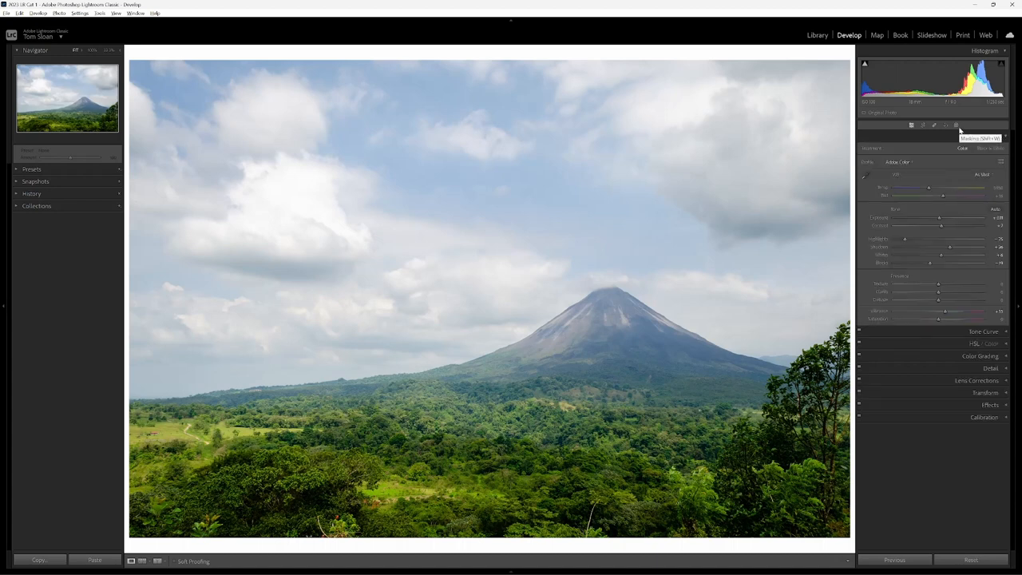
click(954, 124)
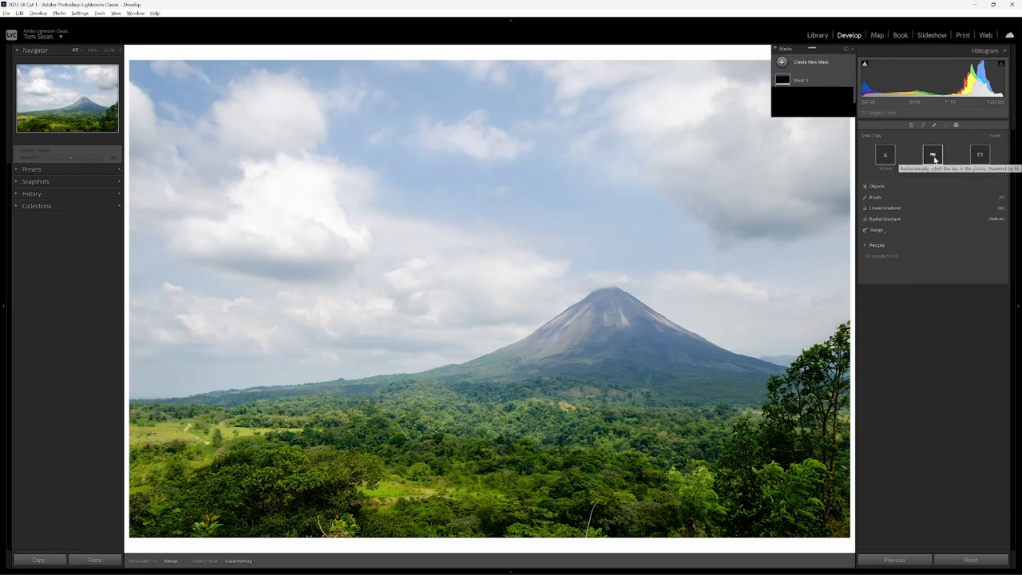
click(932, 155)
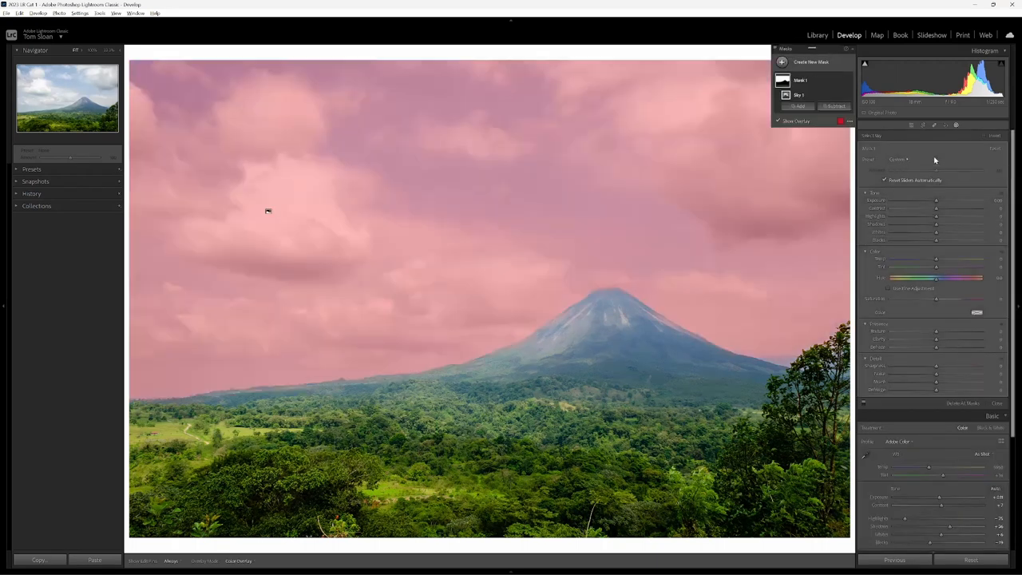
mouse_move(476, 380)
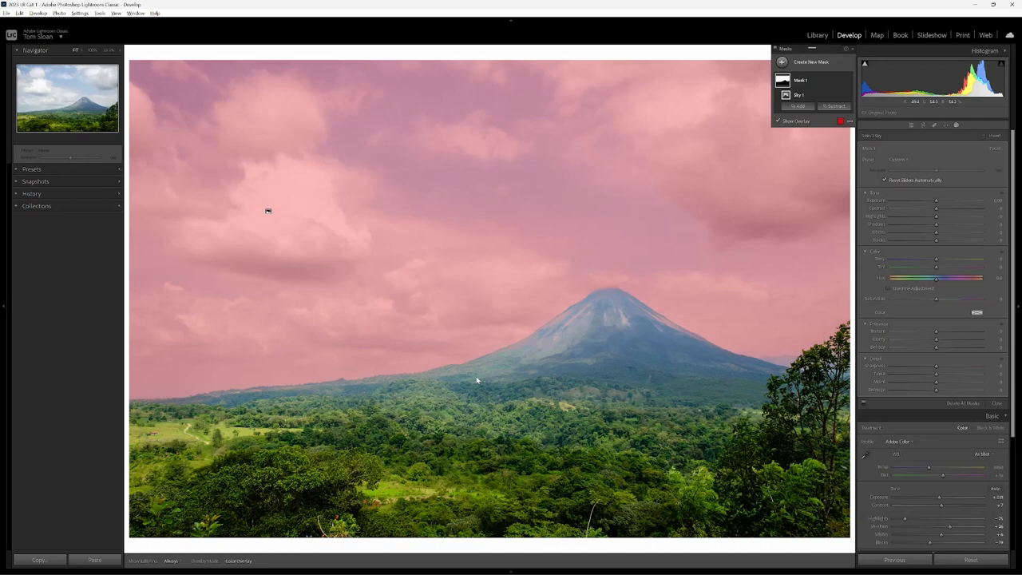
mouse_move(806, 332)
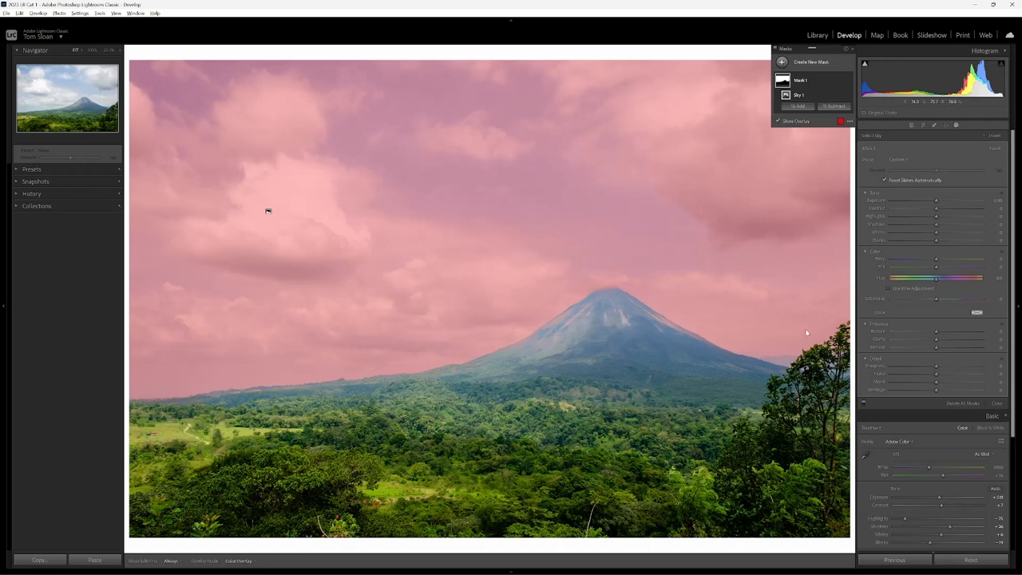
mouse_move(514, 351)
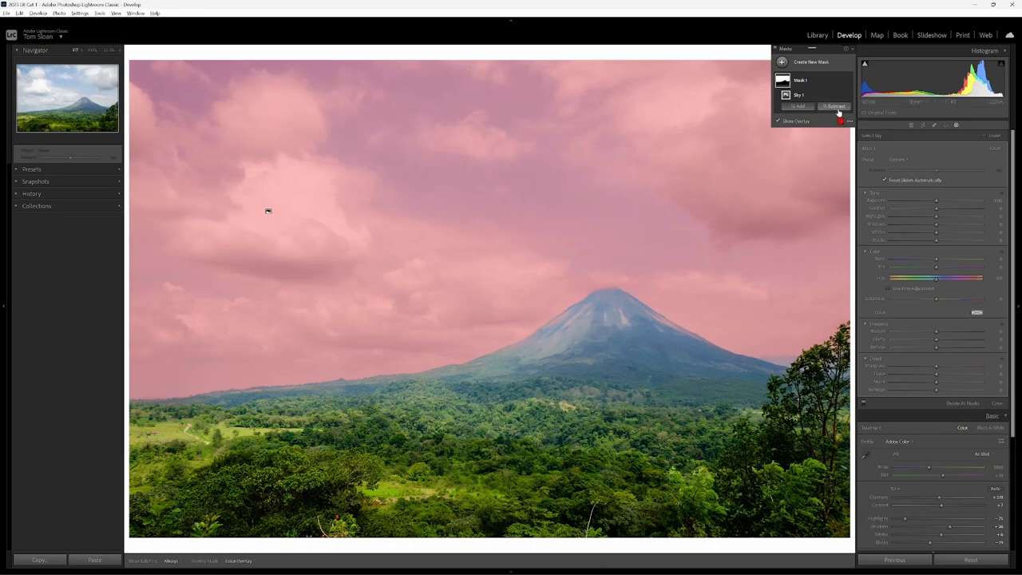
Start a Subtract brush on the sky mask to remove the volcano's slopes.
click(834, 106)
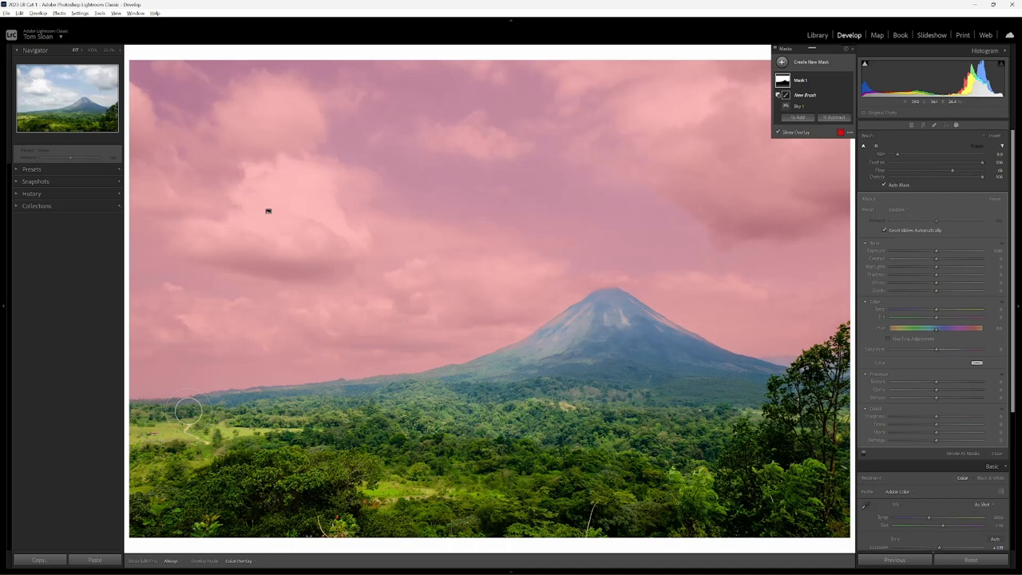
mouse_move(151, 409)
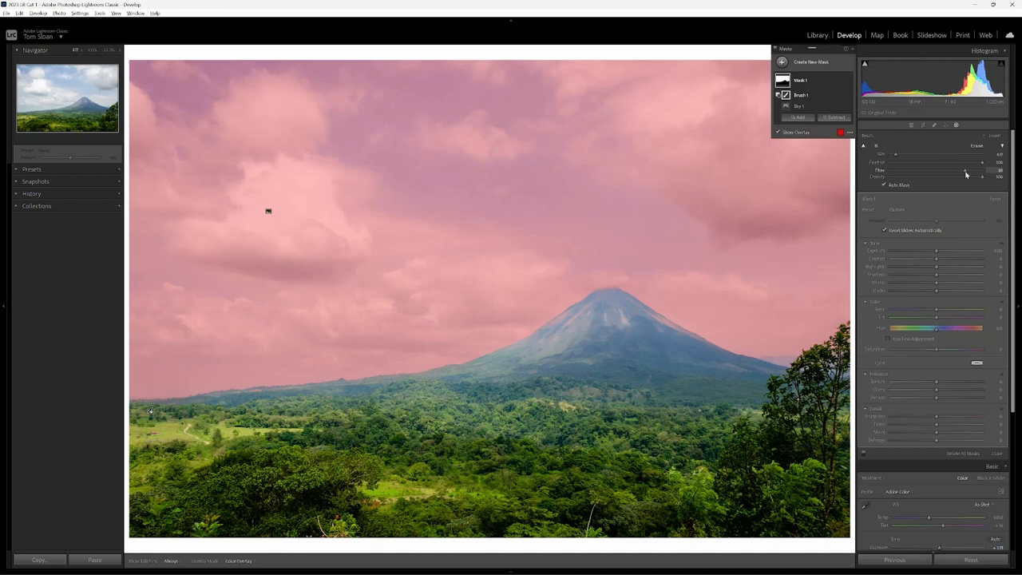
mouse_move(971, 172)
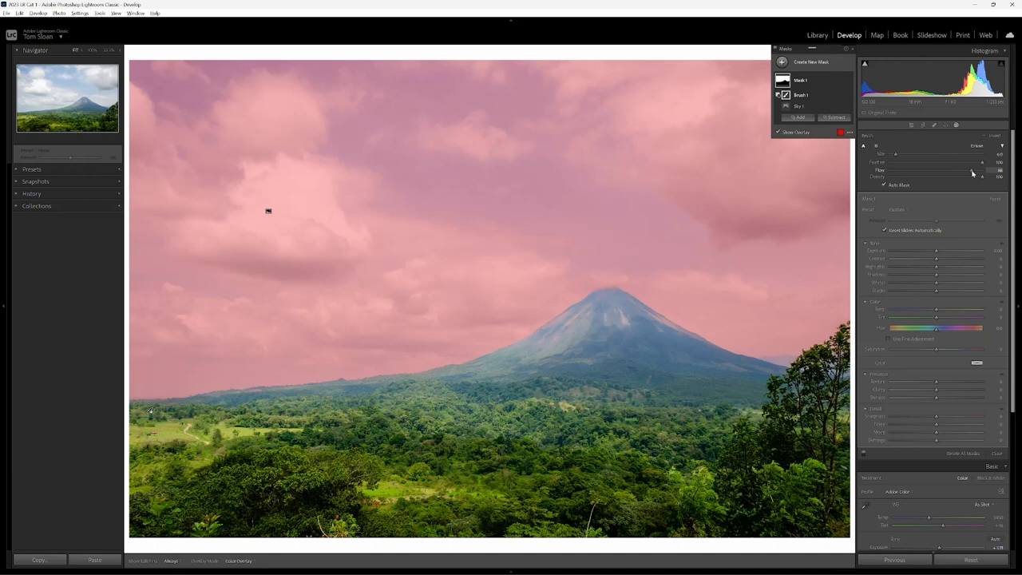
mouse_move(536, 354)
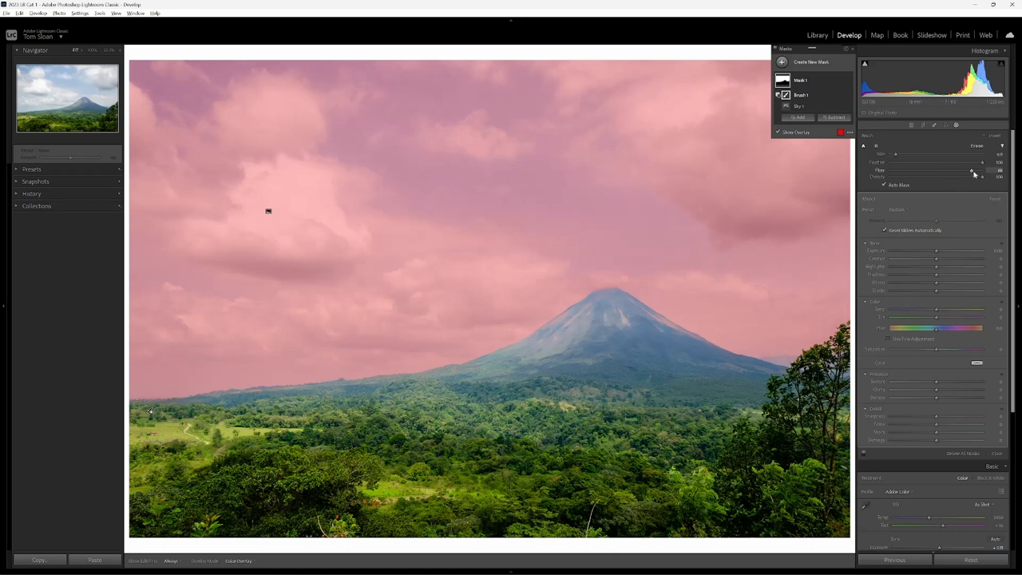
mouse_move(501, 367)
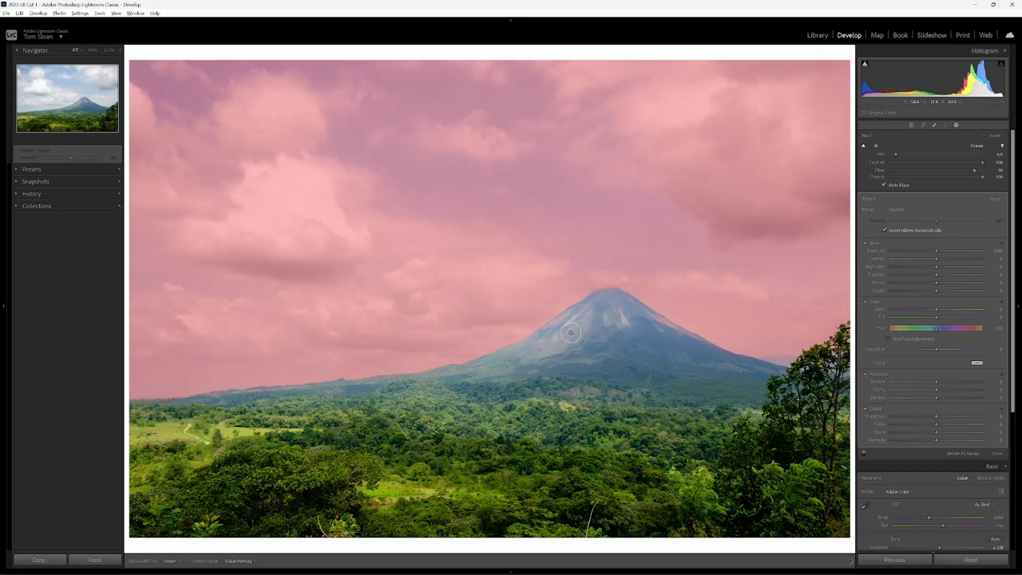
mouse_move(610, 297)
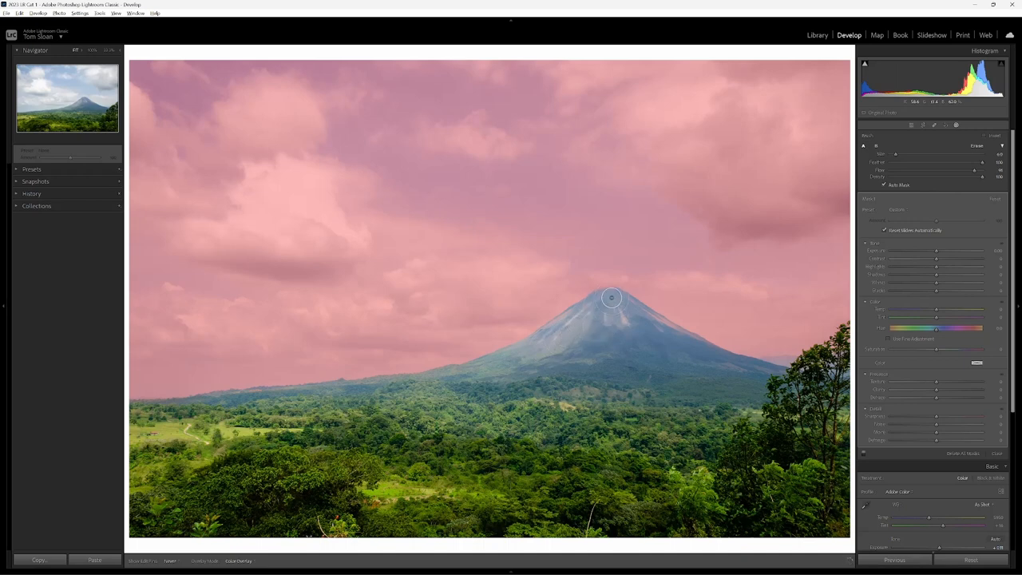
mouse_move(645, 323)
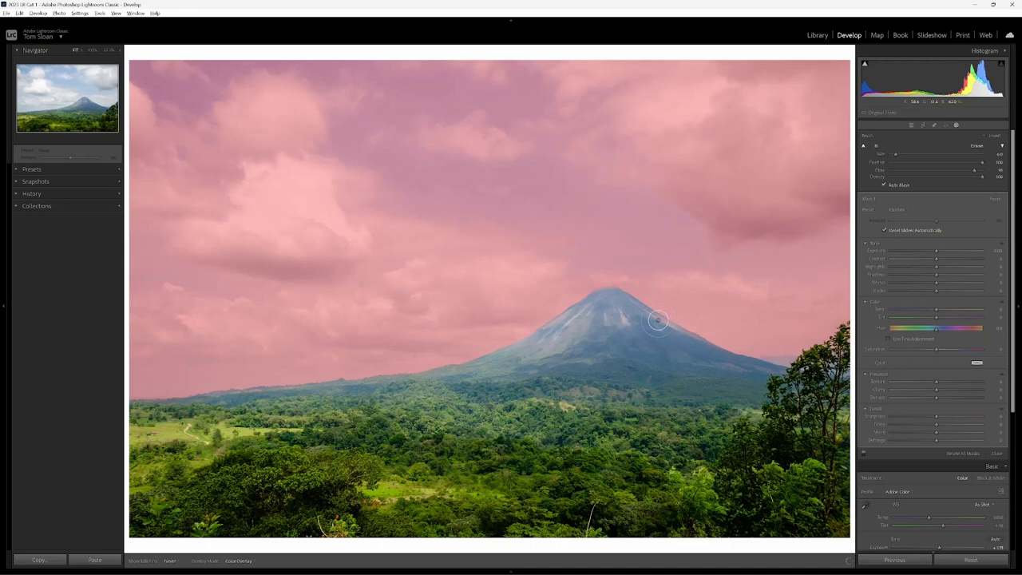
mouse_move(772, 380)
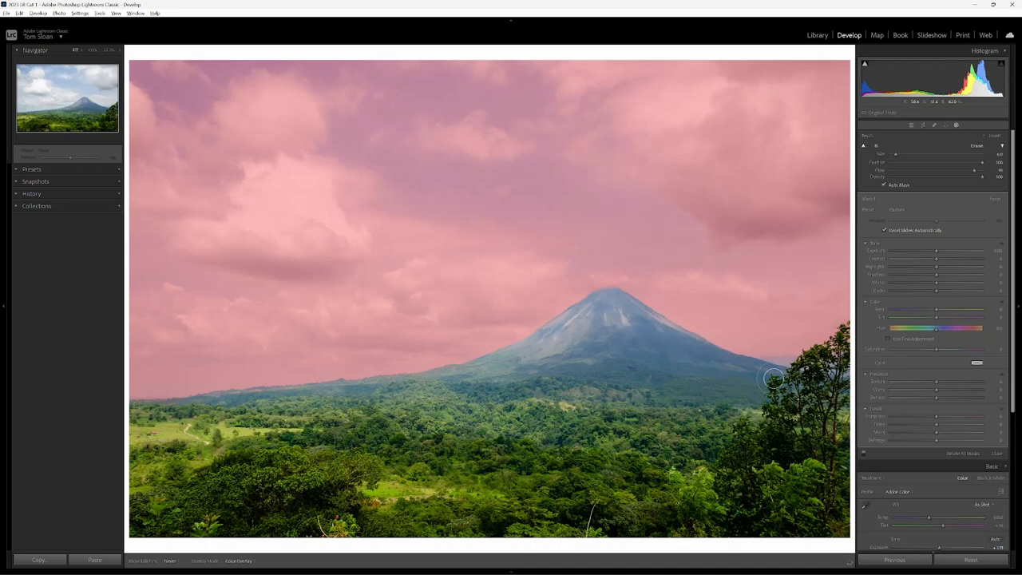
mouse_move(744, 372)
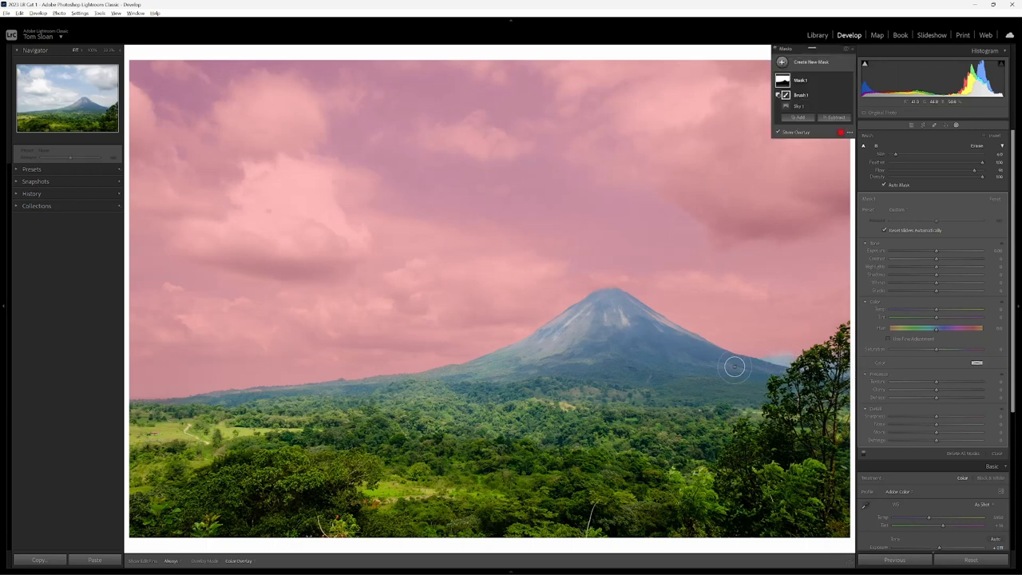
mouse_move(725, 150)
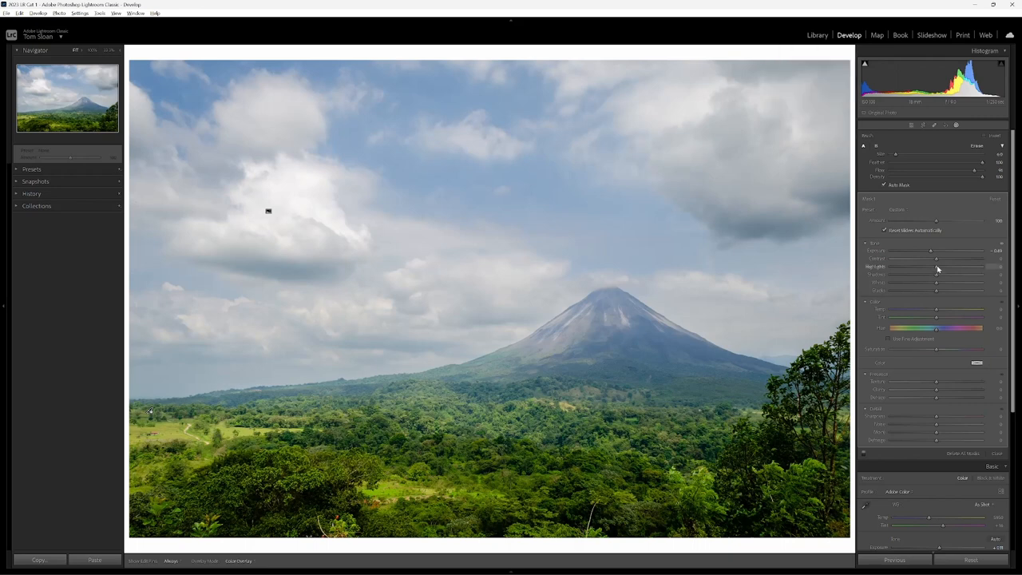
Lower the sky mask's Exposure slightly, then ease it back to a subtler darkening.
drag(935, 265, 910, 265)
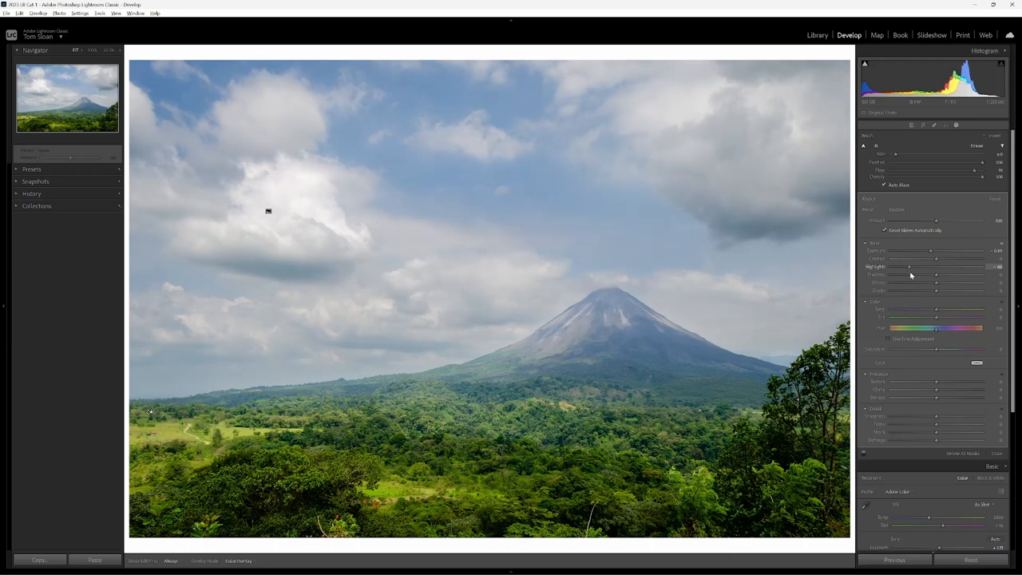
mouse_move(929, 254)
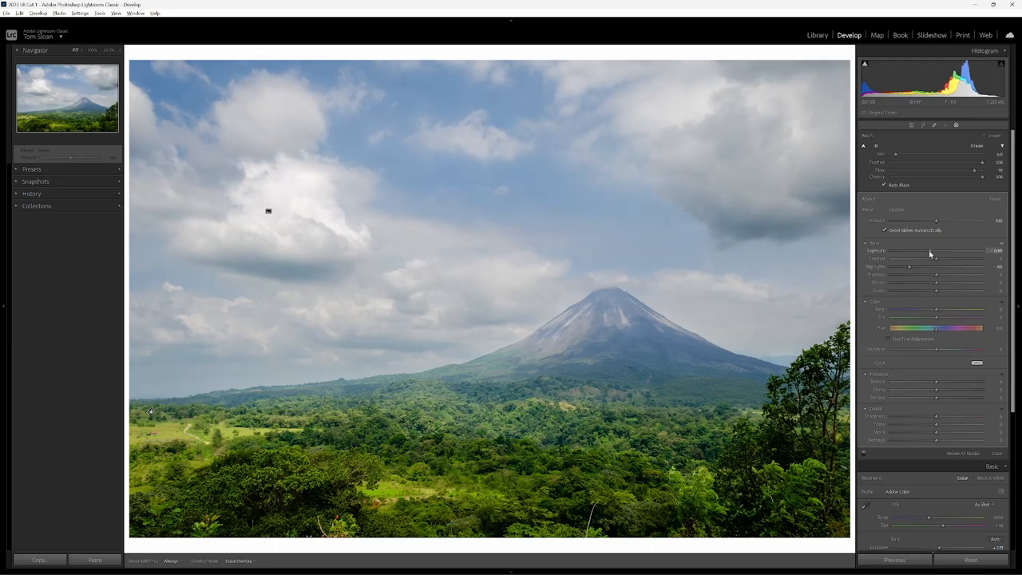
drag(936, 255, 918, 255)
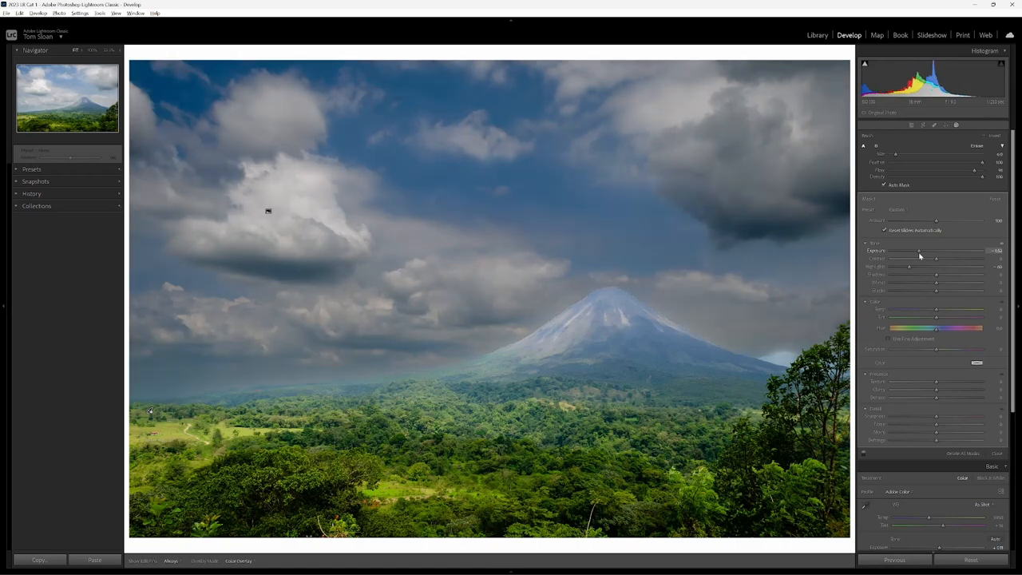
drag(907, 249, 926, 249)
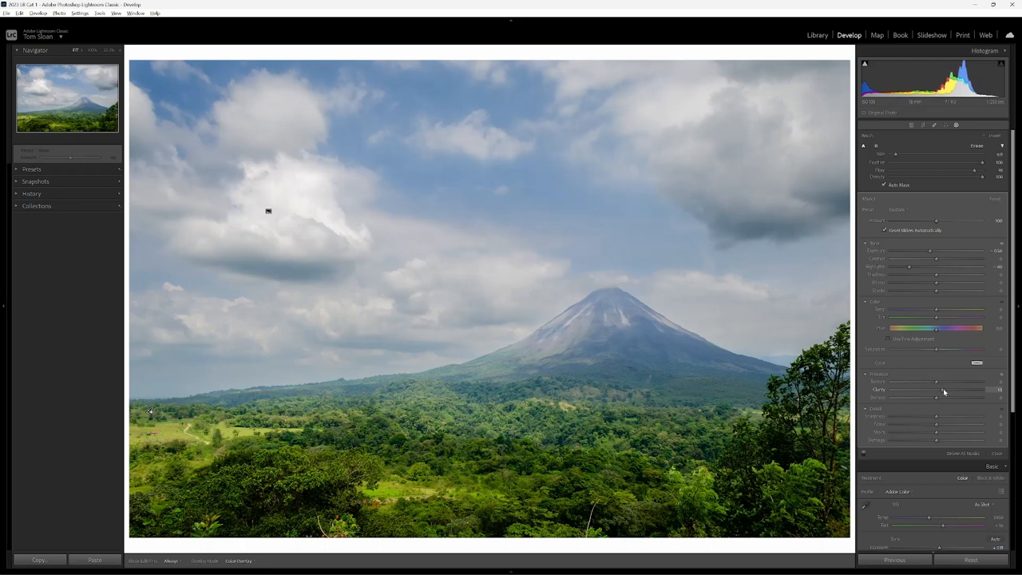
mouse_move(939, 401)
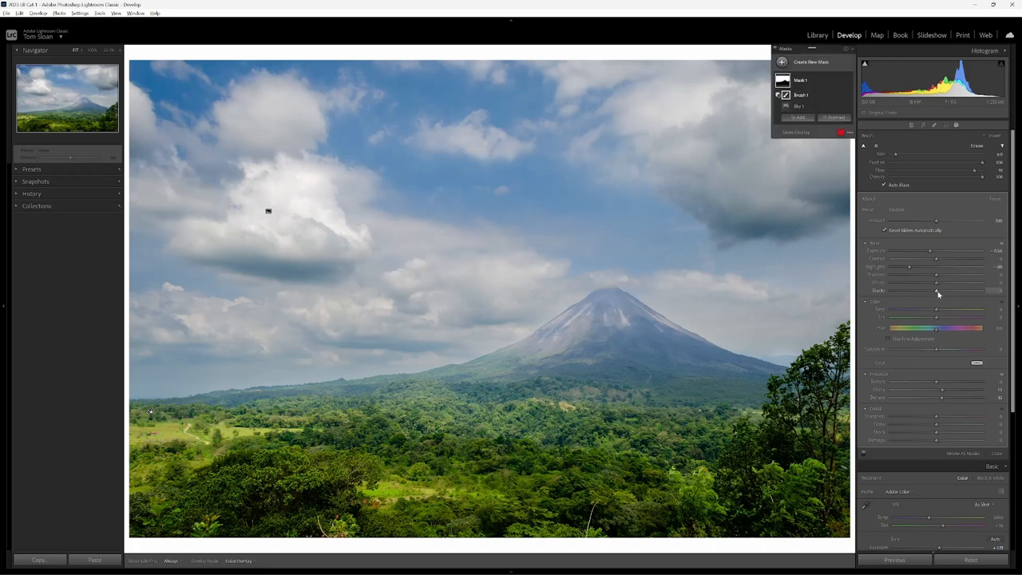
mouse_move(711, 252)
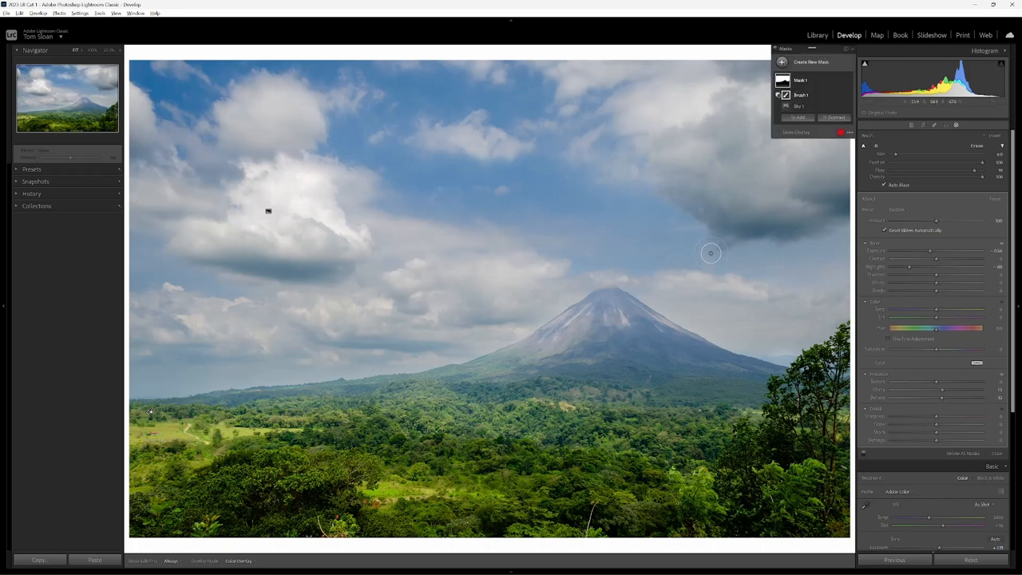
mouse_move(754, 142)
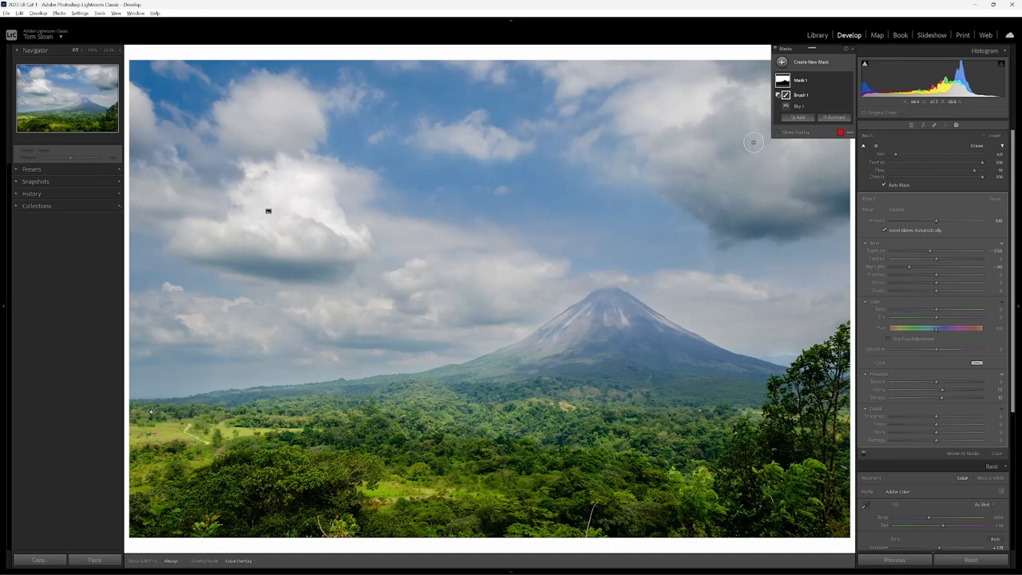
mouse_move(798, 119)
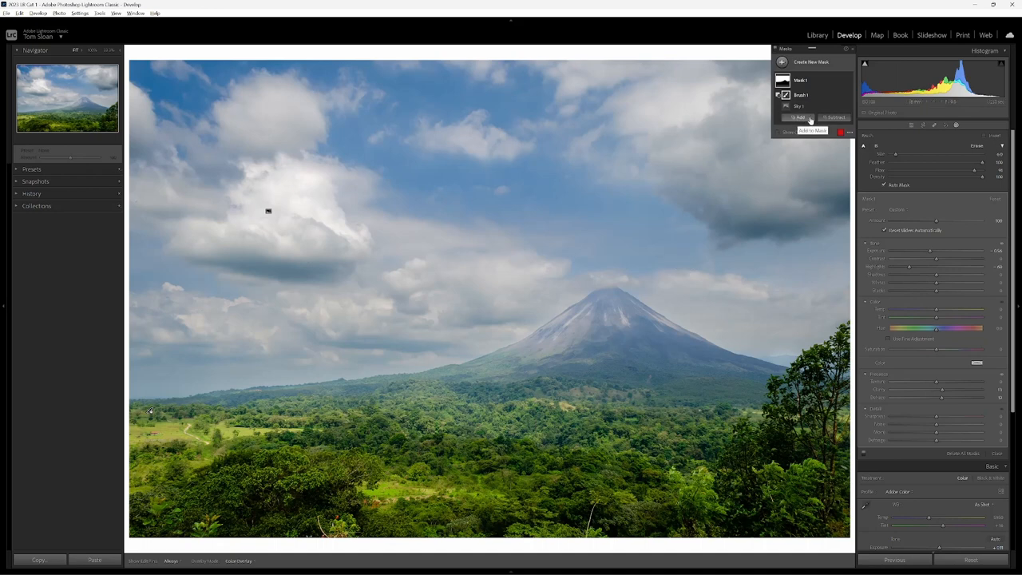
Add a new Linear Gradient mask for the sky above the volcano.
click(798, 118)
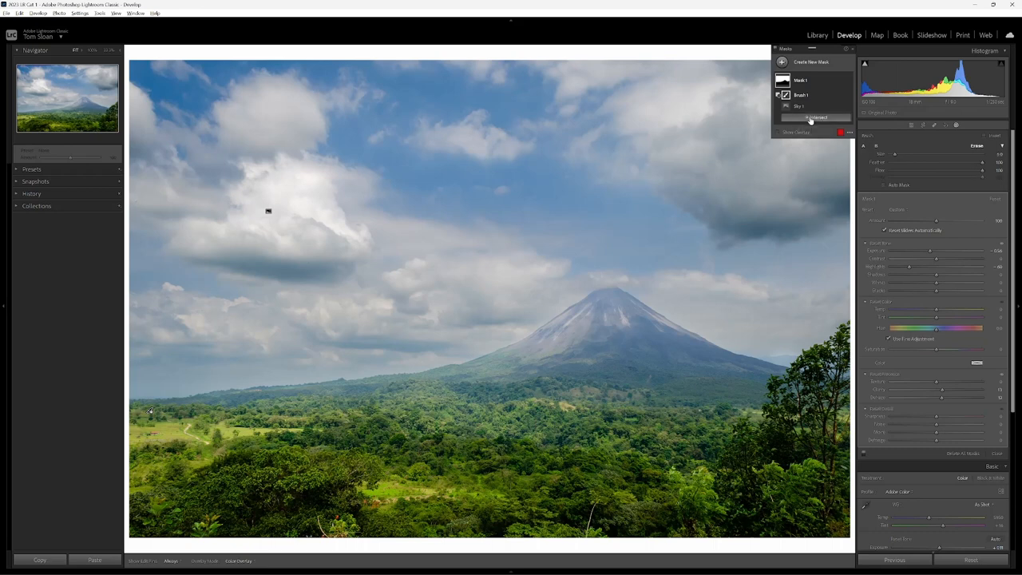
click(816, 118)
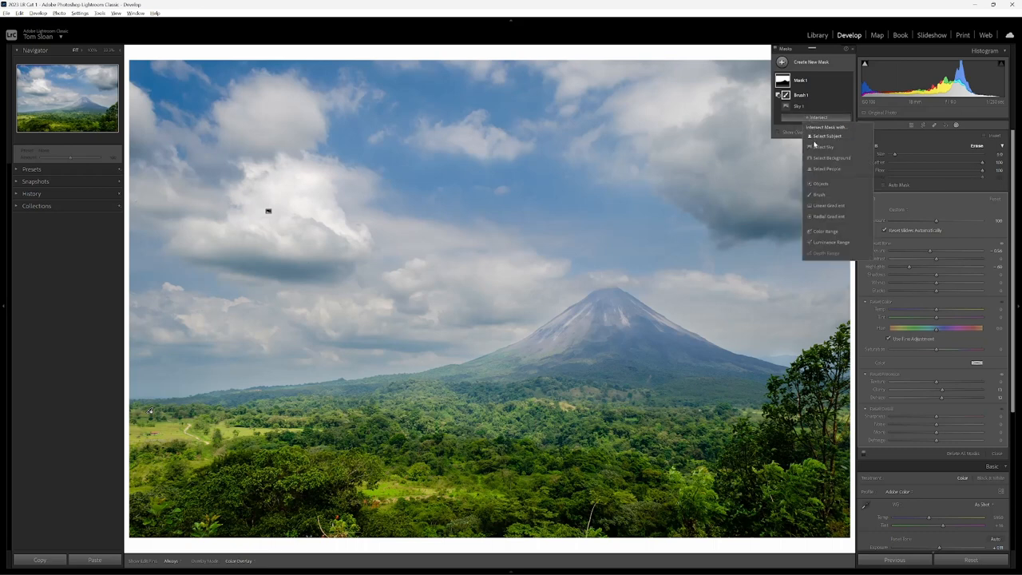
mouse_move(822, 205)
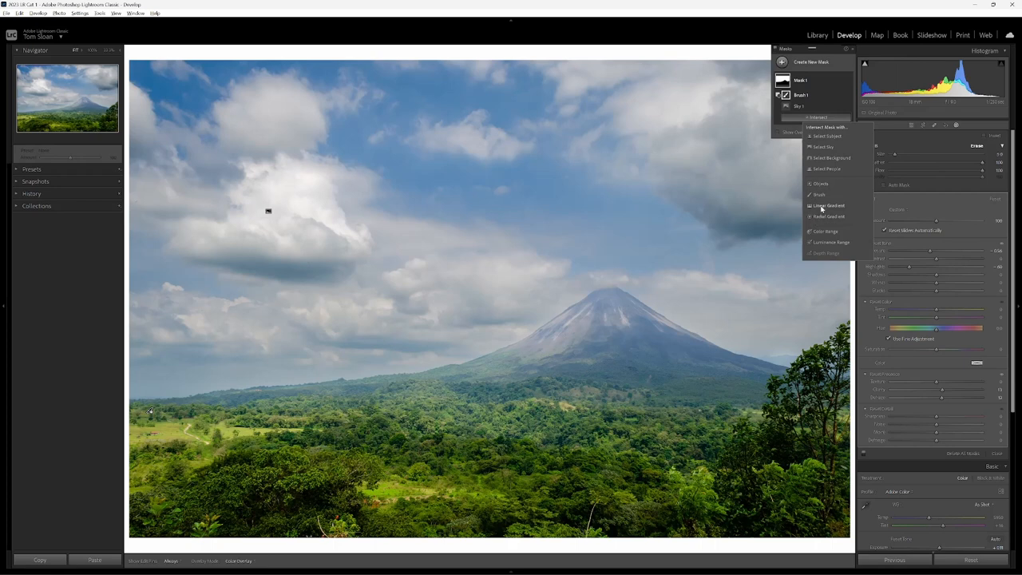
click(830, 204)
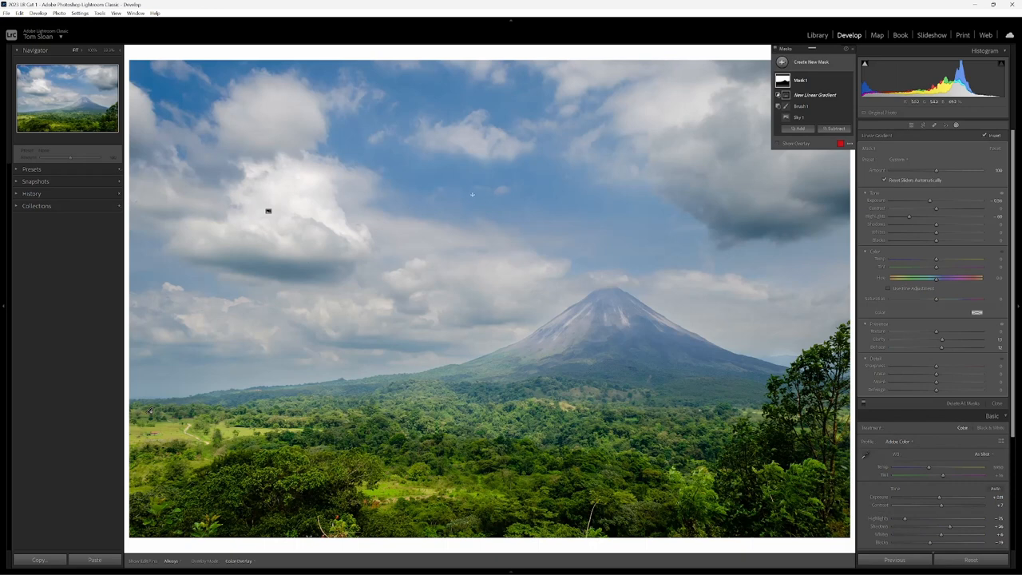
mouse_move(487, 193)
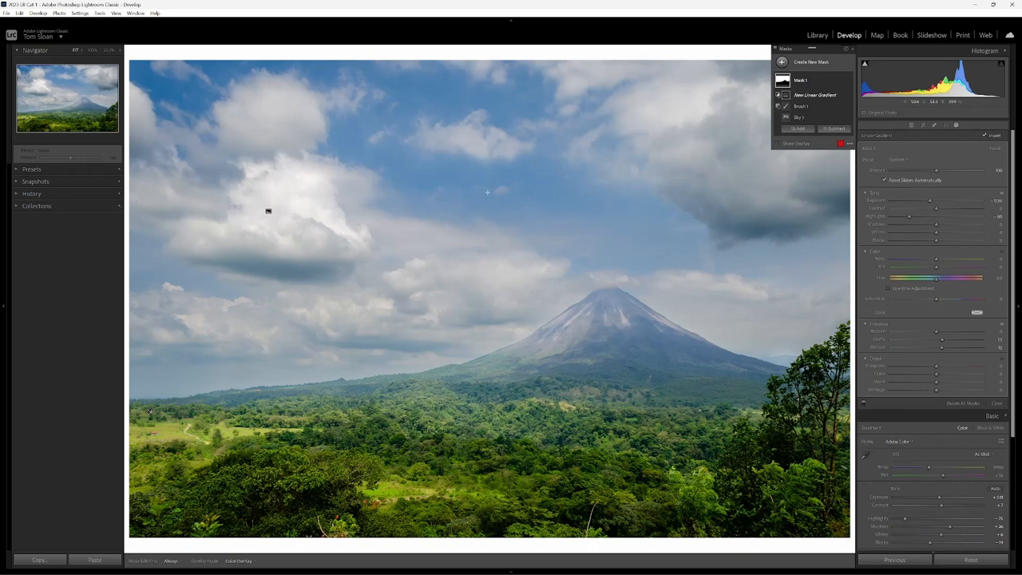
mouse_move(505, 162)
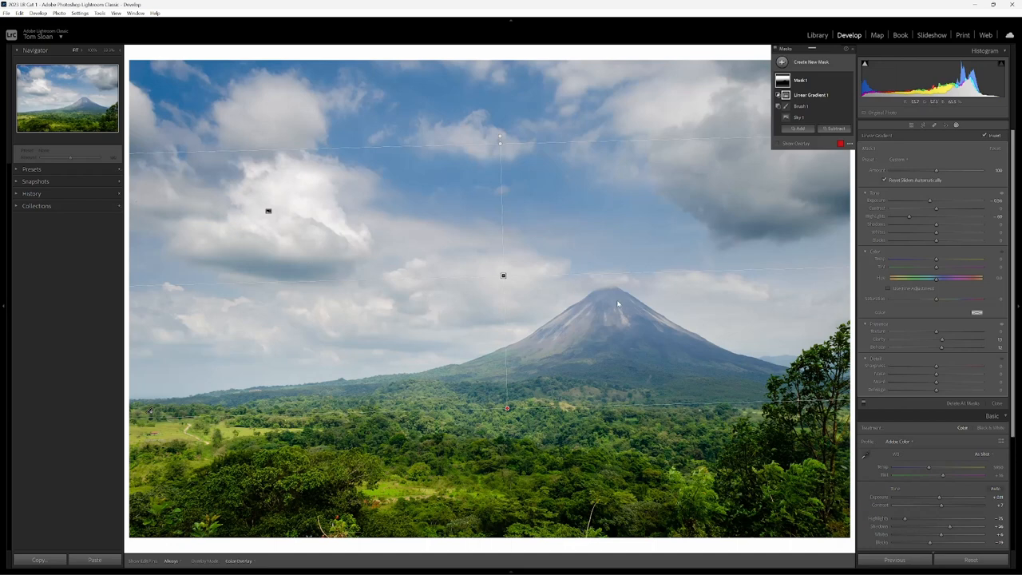
mouse_move(544, 328)
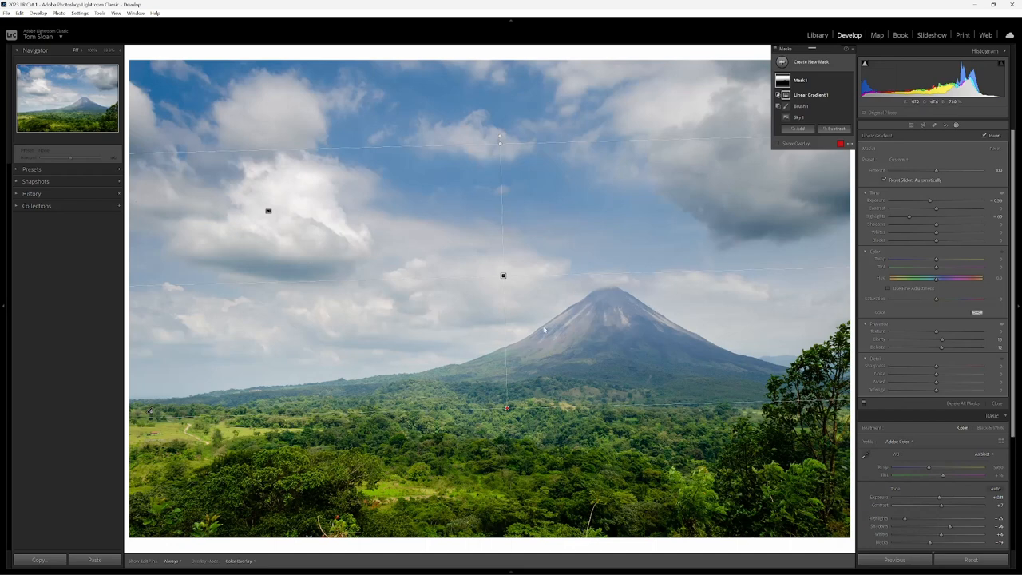
mouse_move(491, 354)
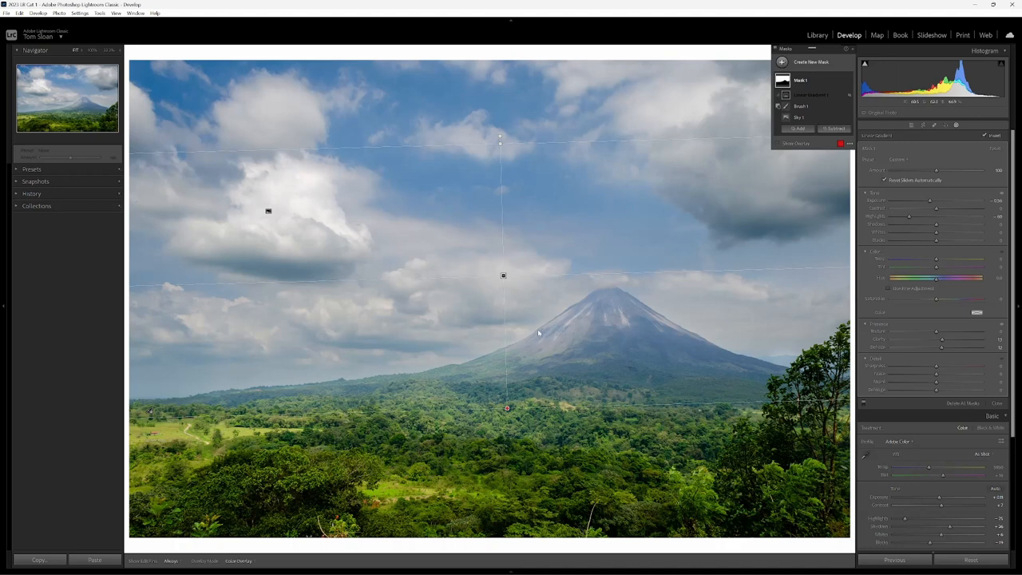
mouse_move(550, 327)
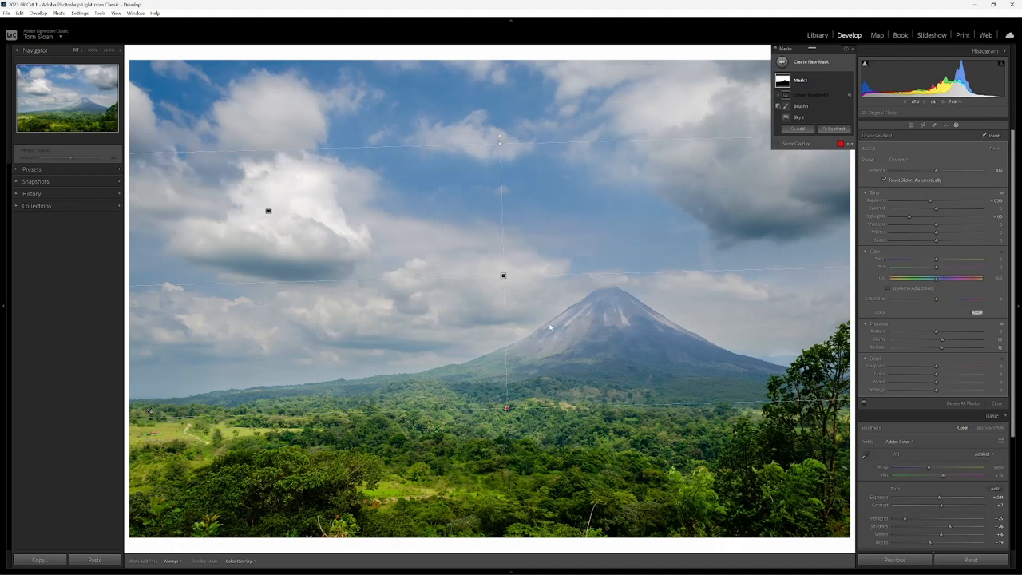
mouse_move(670, 320)
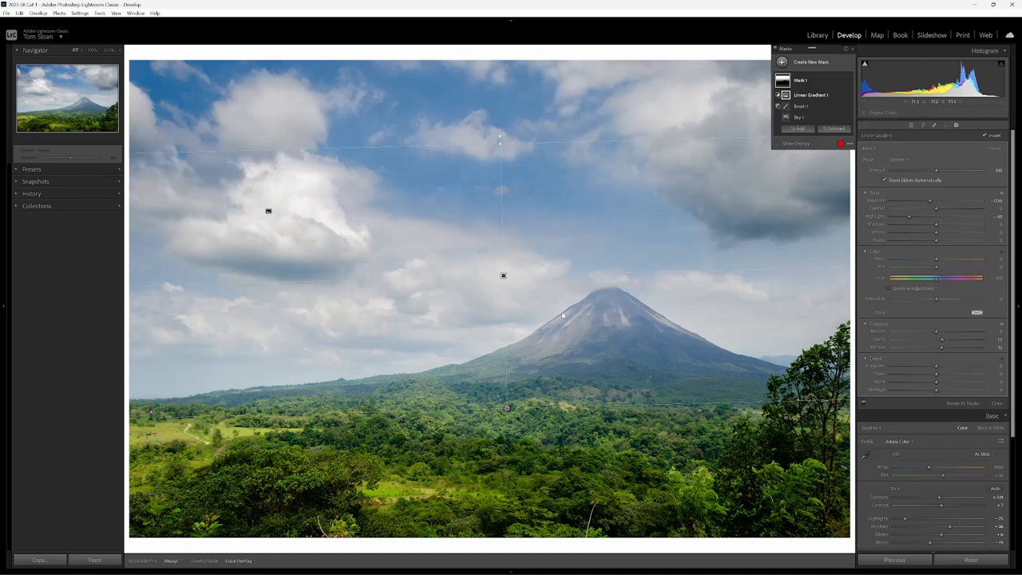
mouse_move(487, 355)
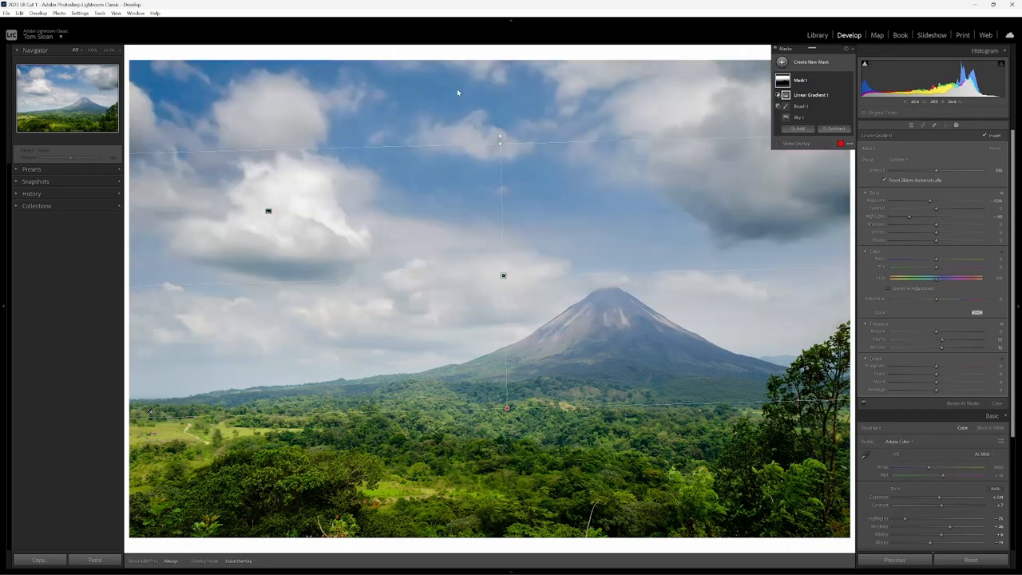
mouse_move(450, 342)
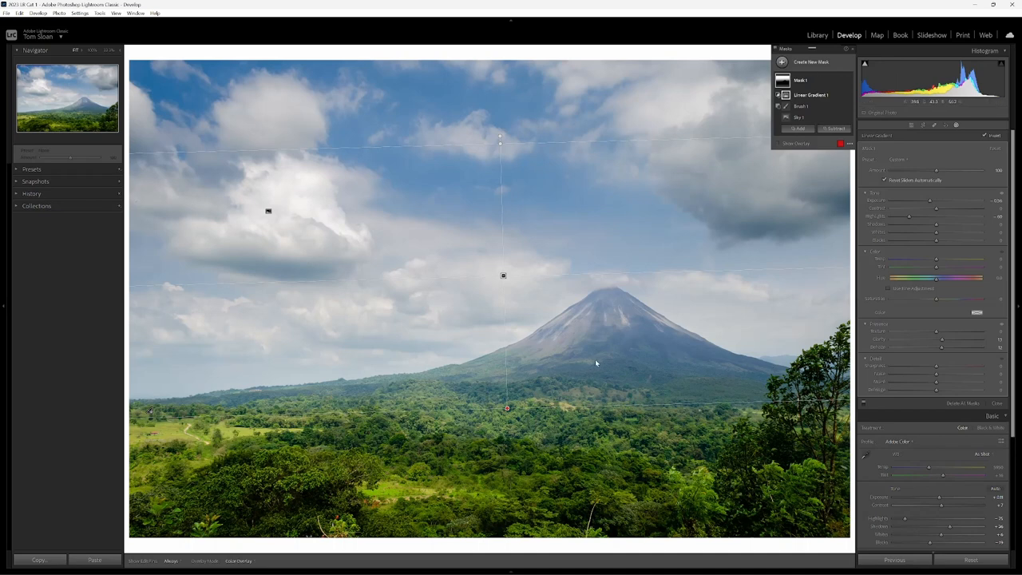
mouse_move(582, 372)
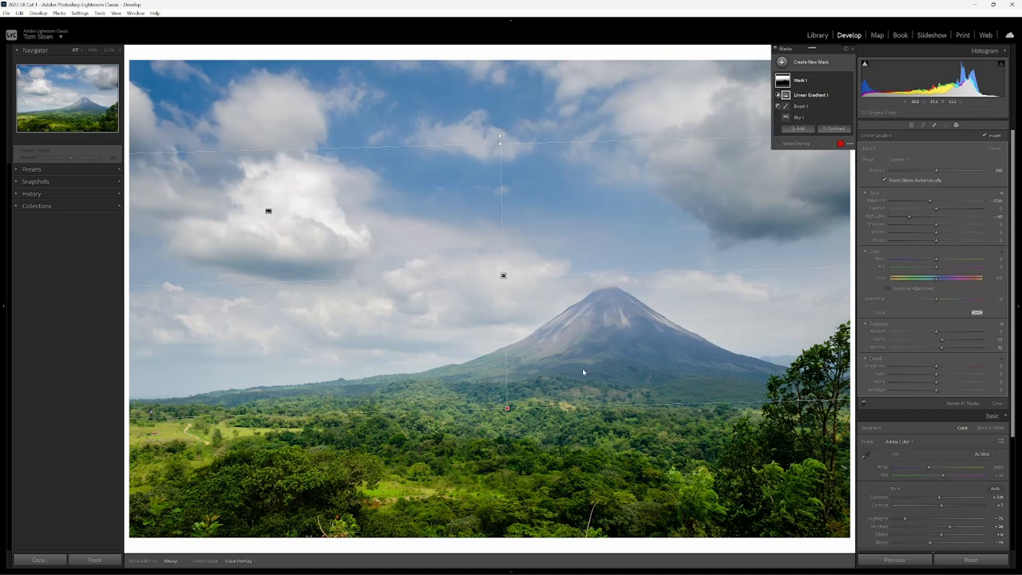
mouse_move(541, 352)
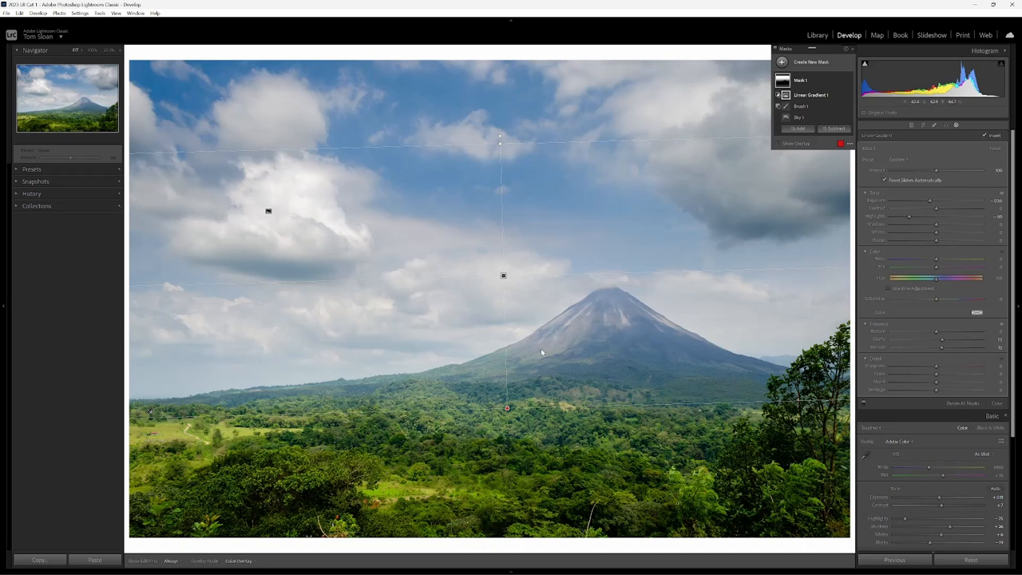
mouse_move(497, 392)
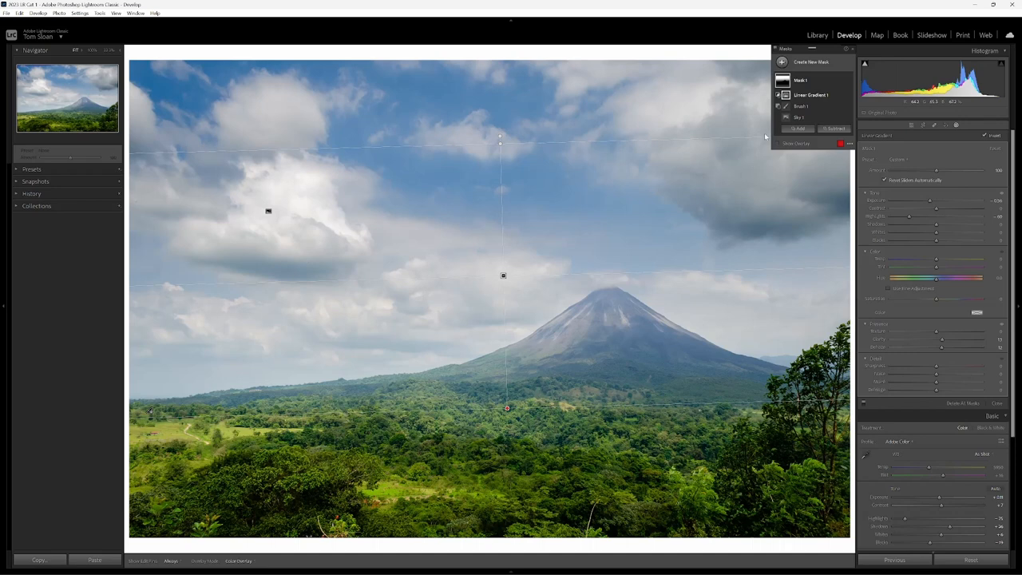
Create a Brush mask and paint it across the volcano's slopes and cone.
click(811, 60)
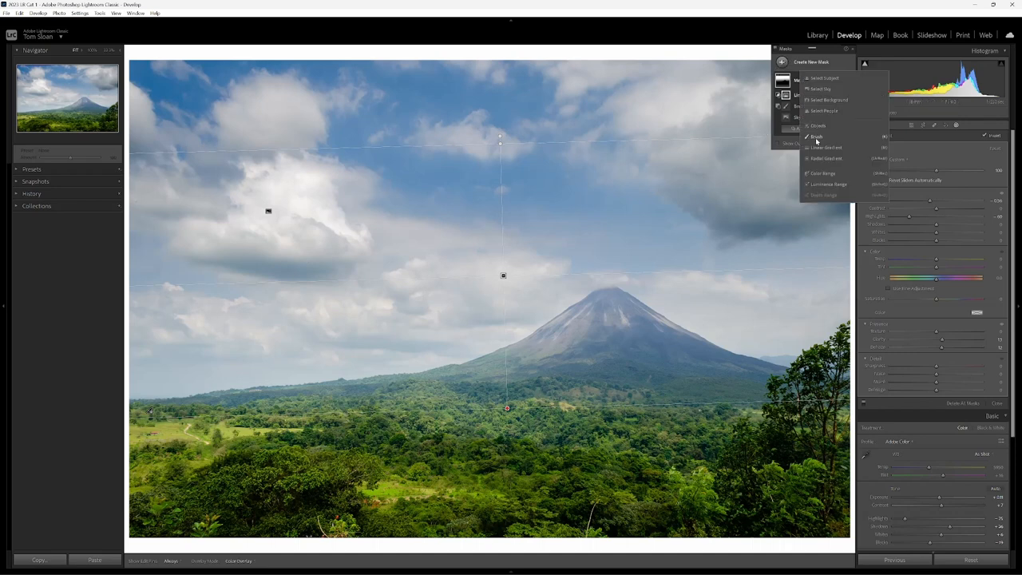
click(815, 138)
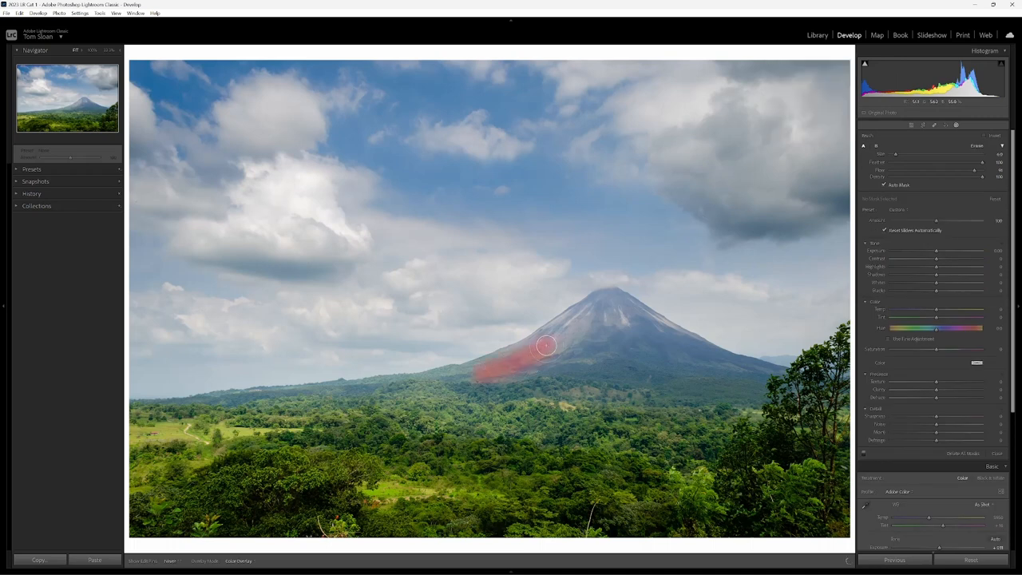
drag(546, 345, 488, 373)
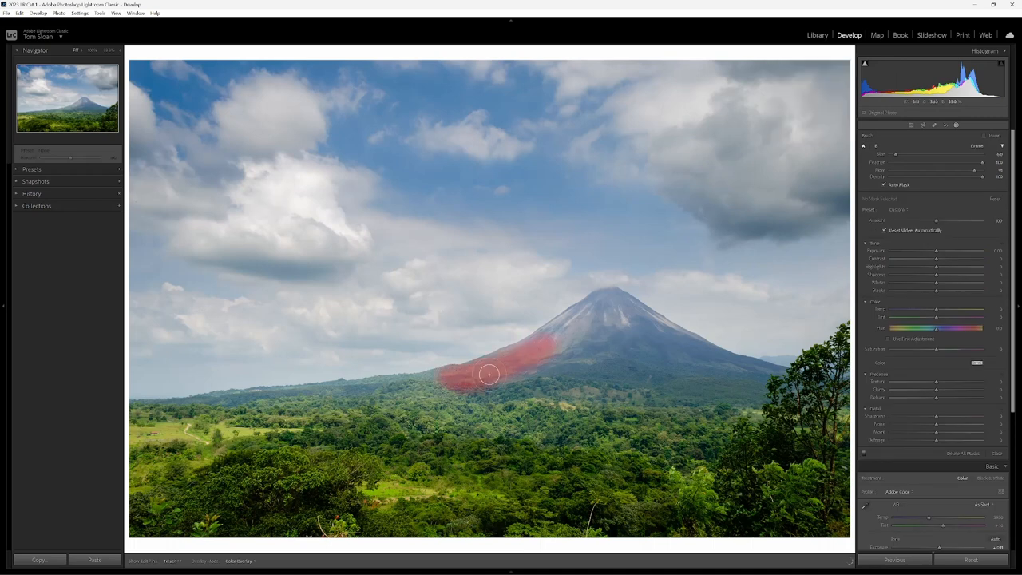
drag(489, 374, 731, 367)
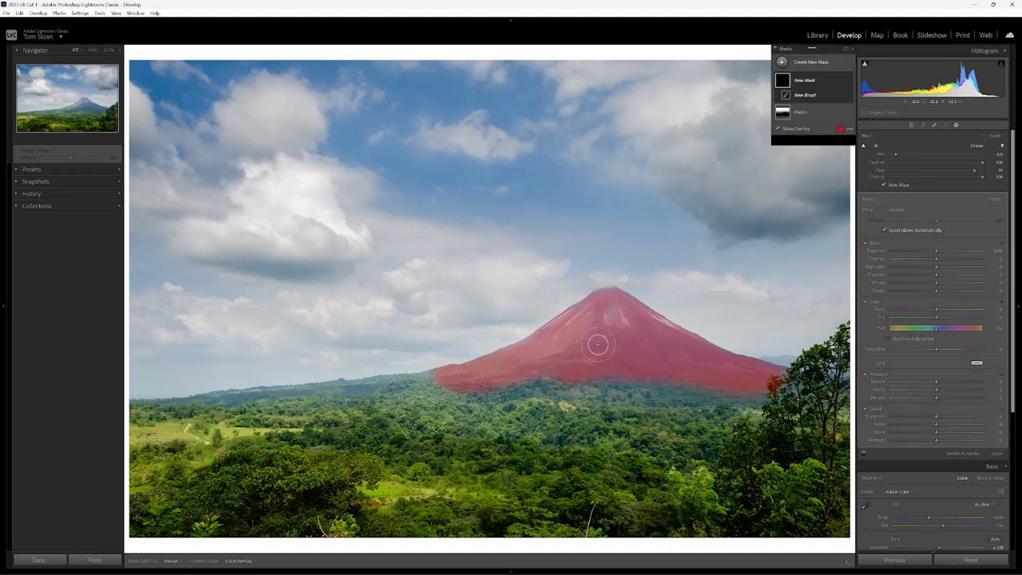
Hide the red overlay and raise Clarity on the masked volcano.
click(804, 94)
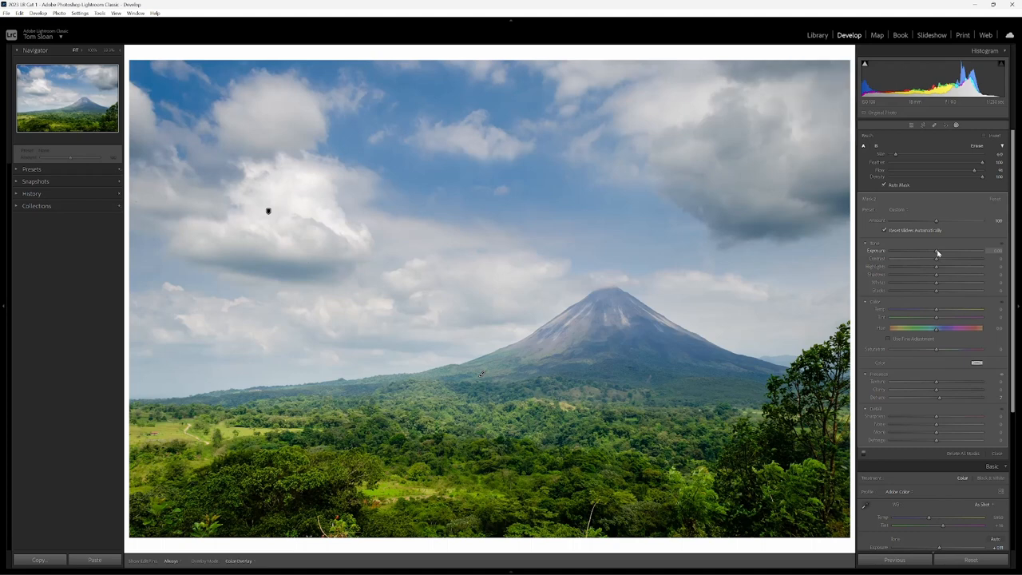
drag(934, 249, 942, 249)
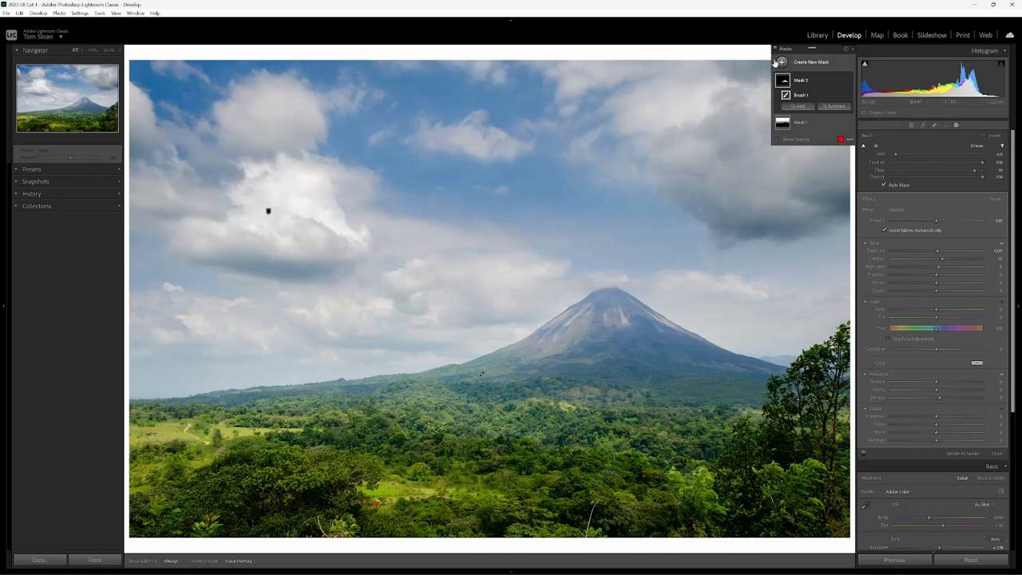
Add a new Linear Gradient mask for the forested foreground.
click(782, 62)
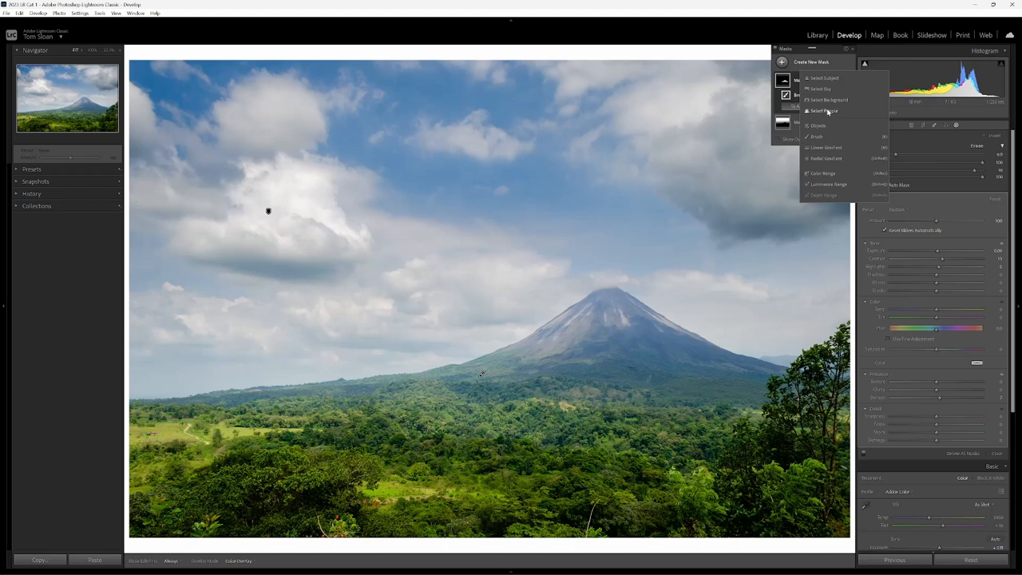
mouse_move(827, 137)
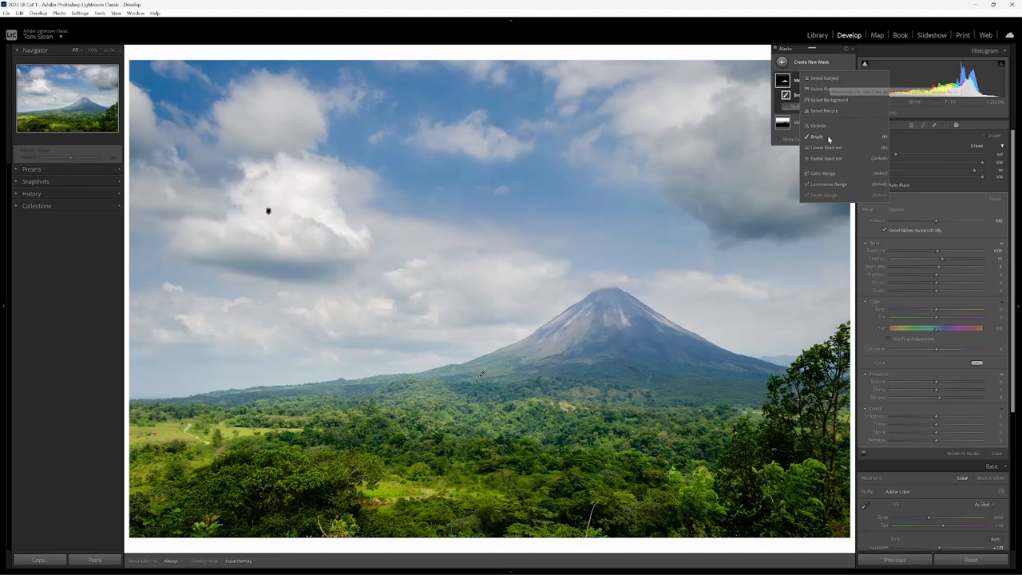
click(817, 137)
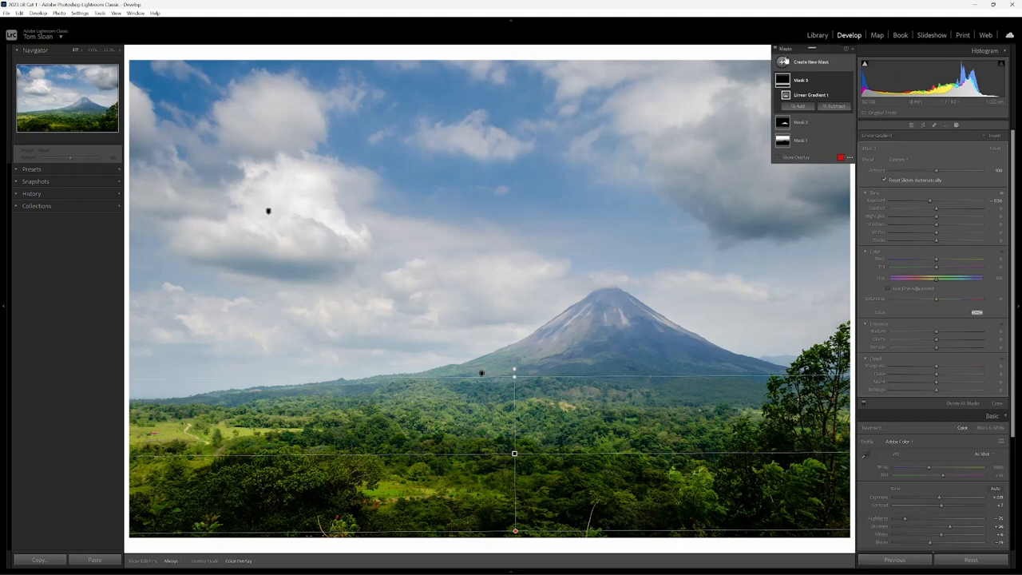
mouse_move(231, 440)
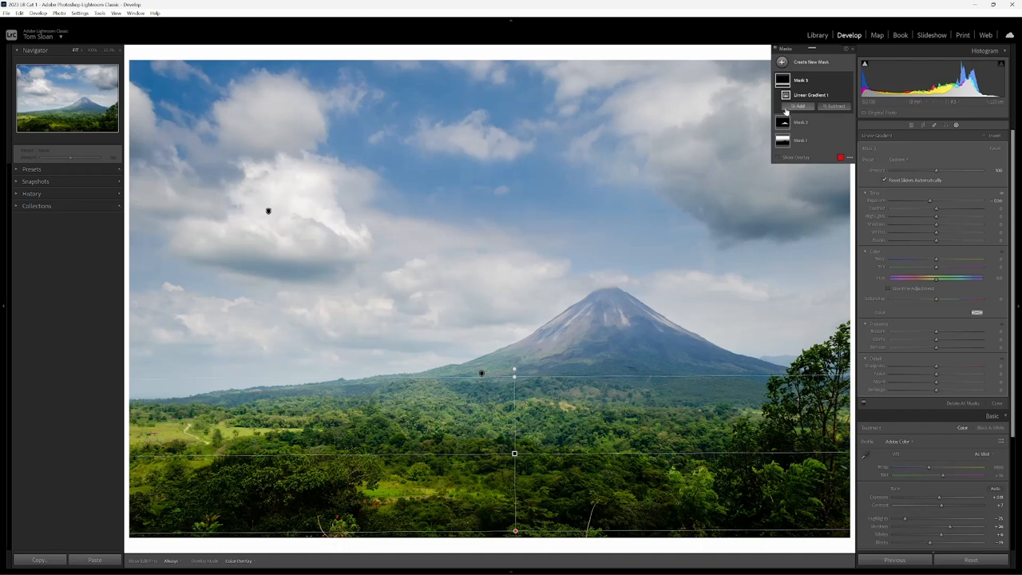
Draw a Radial Gradient mask over the lower-left foreground meadow.
click(811, 61)
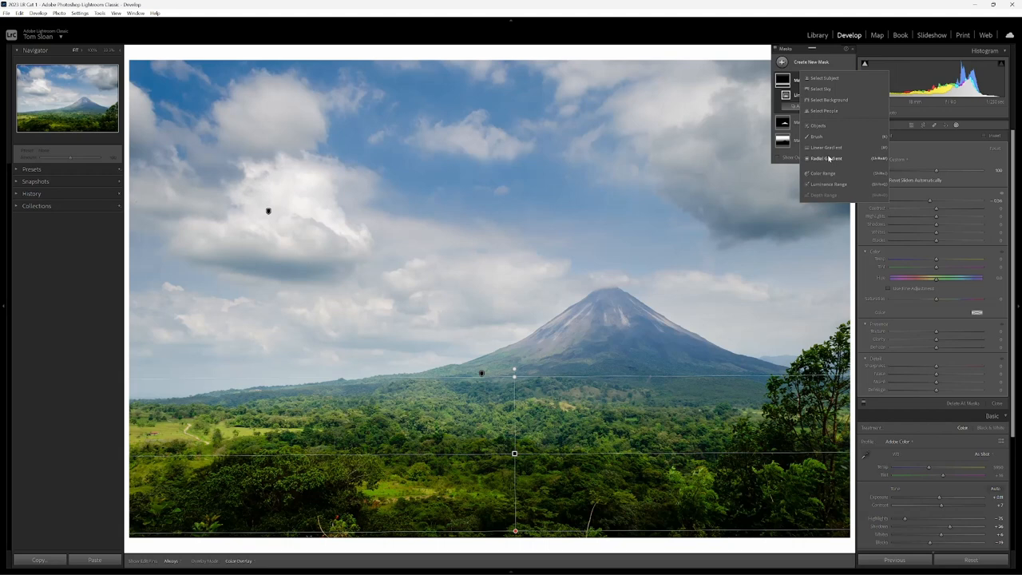
click(827, 158)
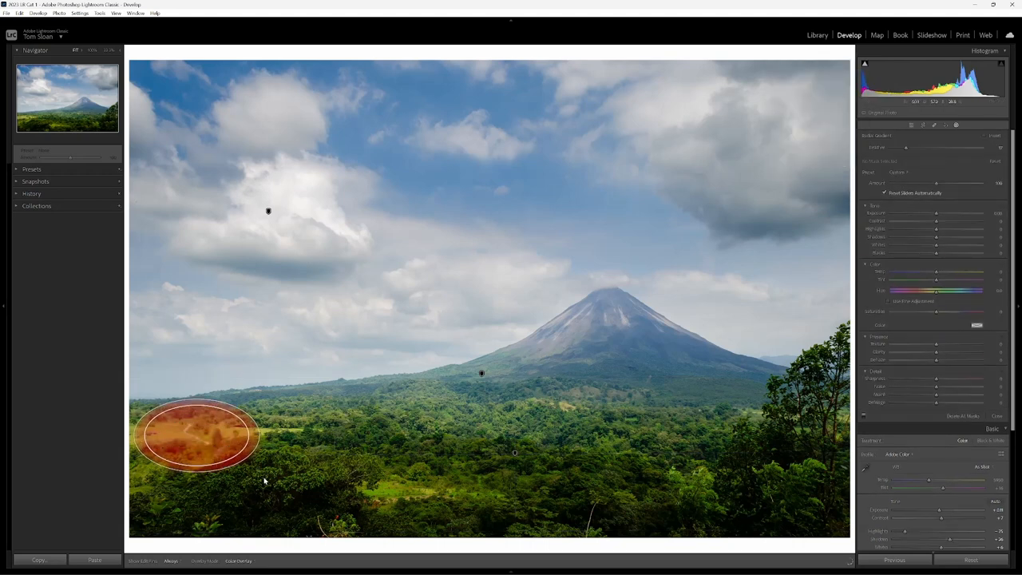
drag(253, 434, 376, 485)
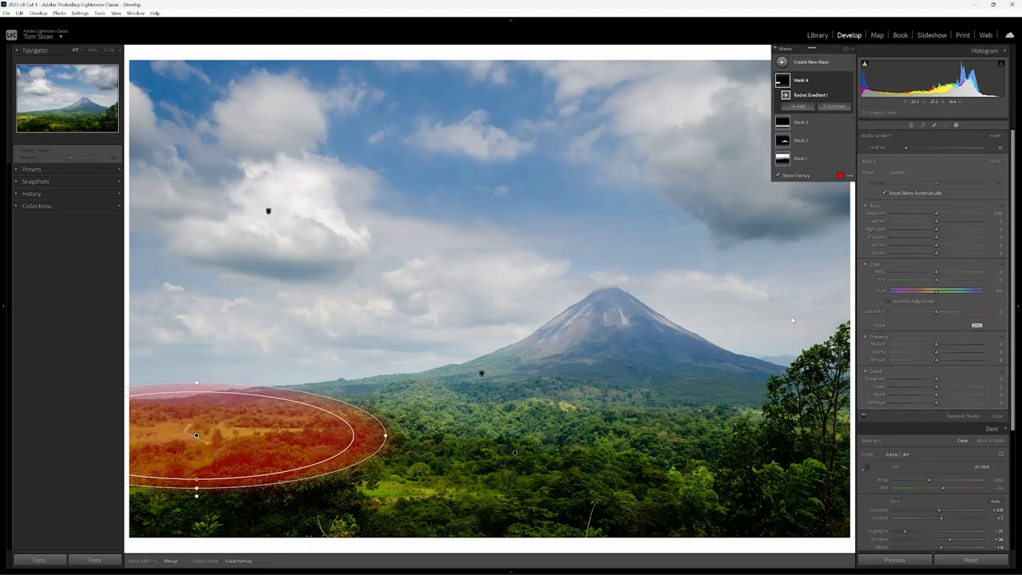
mouse_move(816, 170)
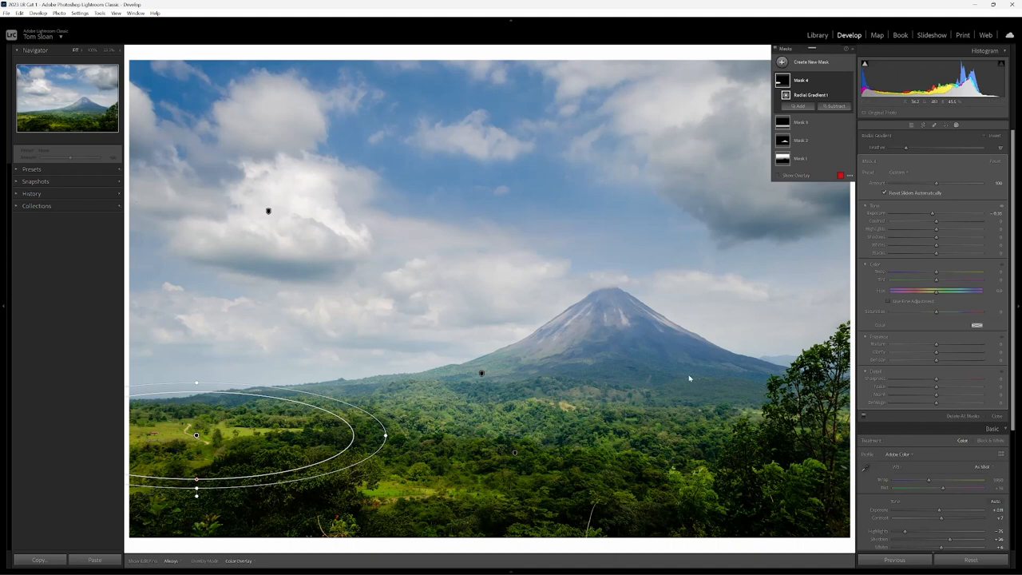
mouse_move(821, 137)
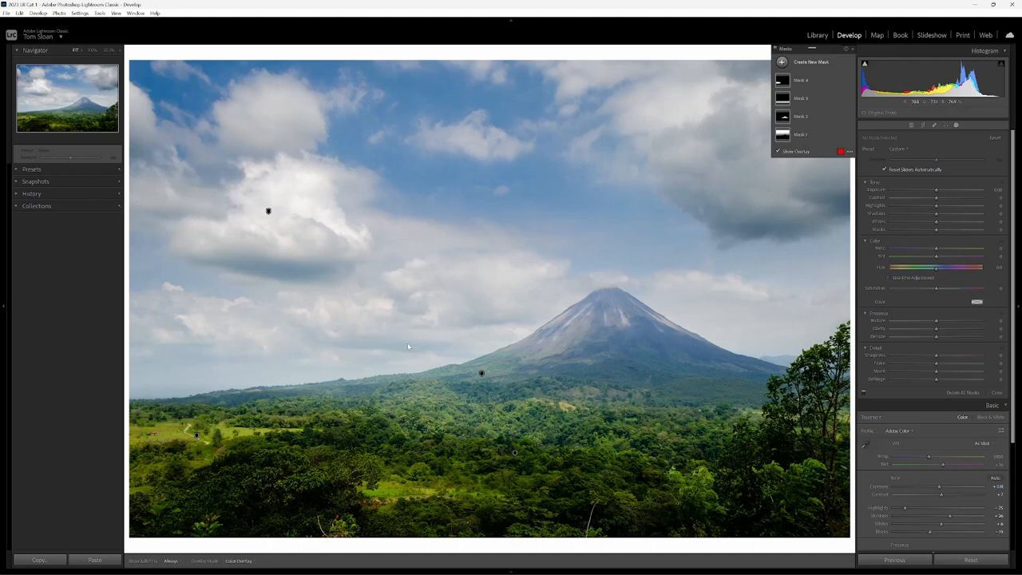
mouse_move(820, 201)
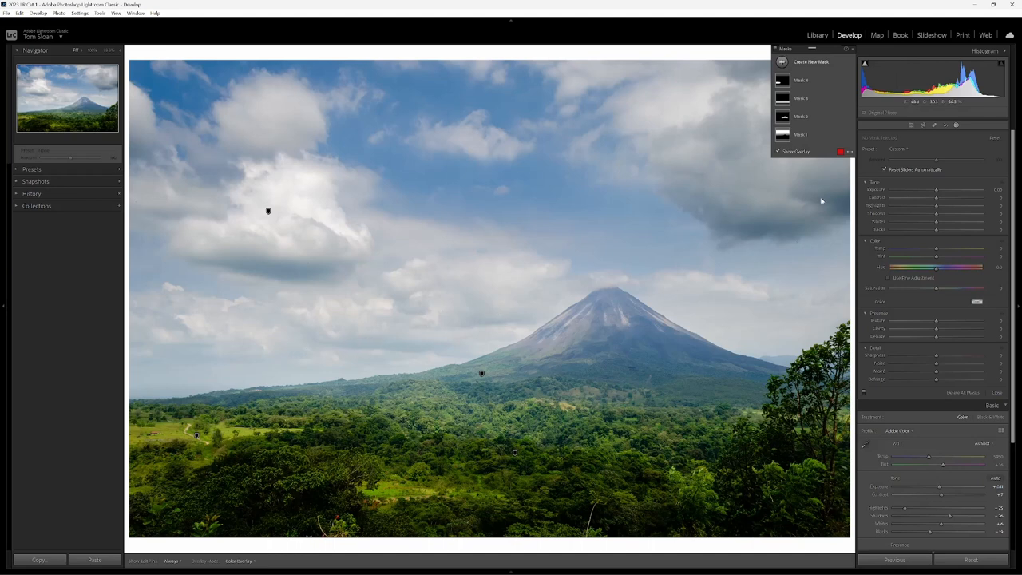
mouse_move(488, 324)
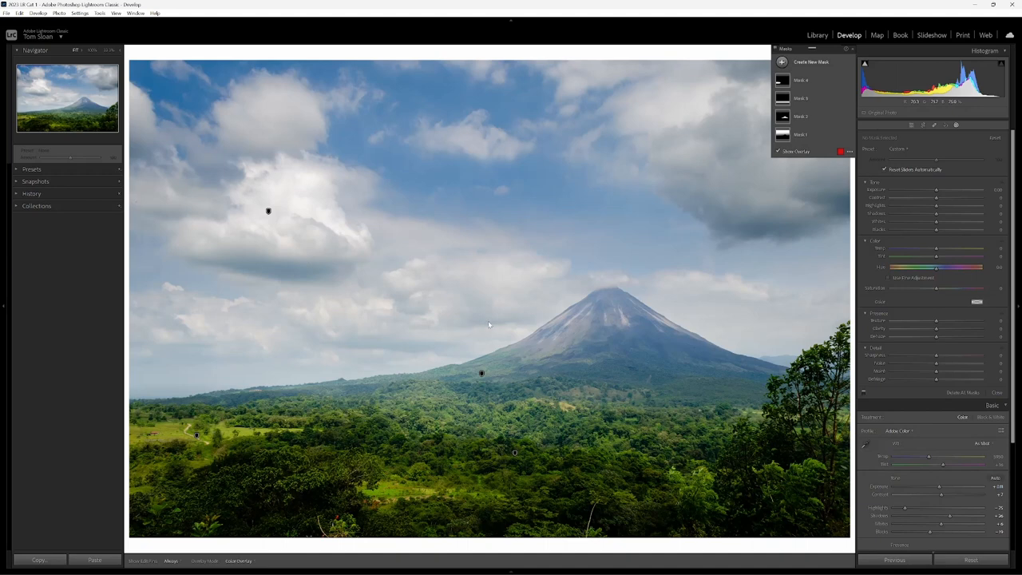
mouse_move(375, 355)
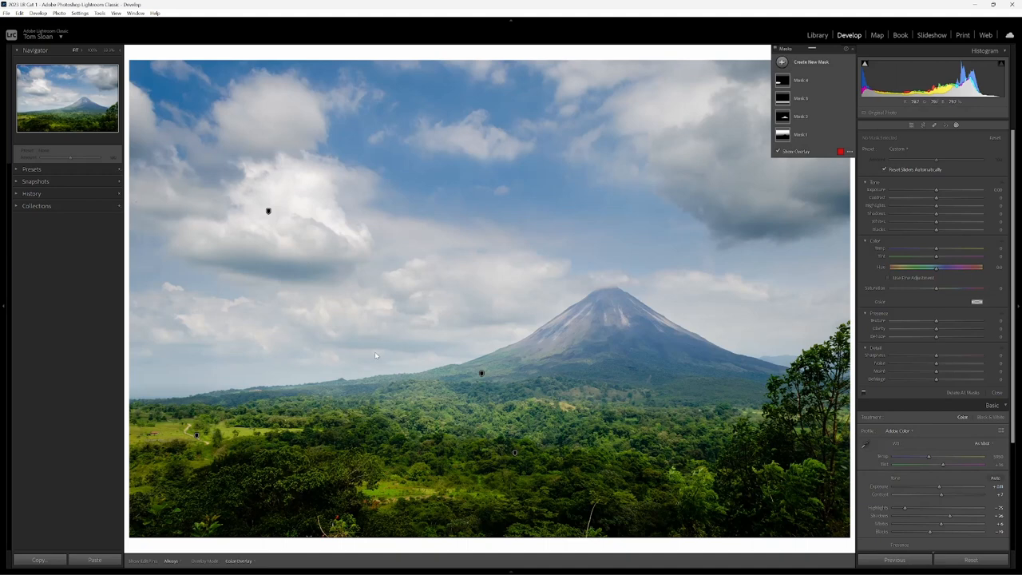
Begin a new mask intended for the clouds.
click(783, 61)
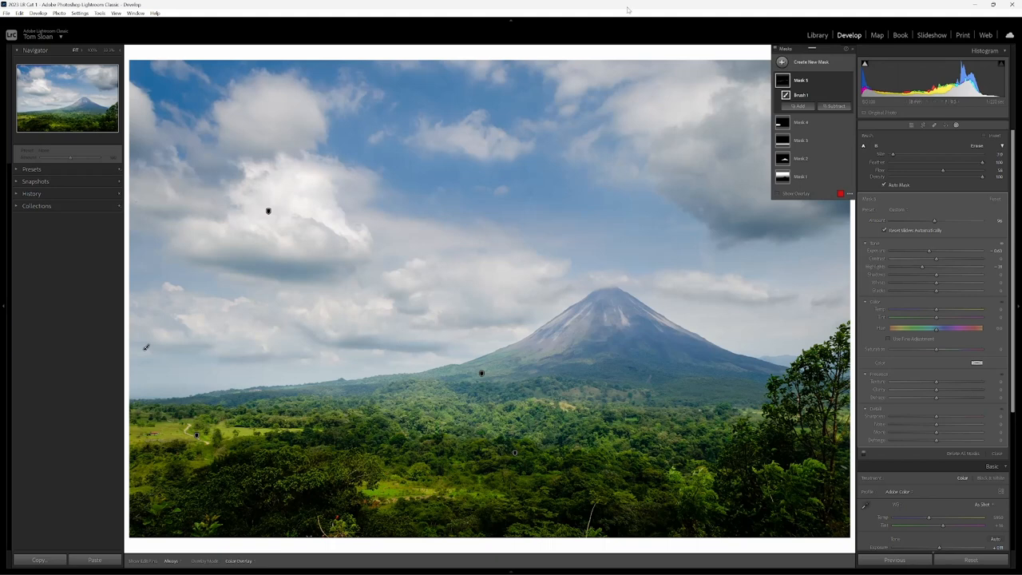
mouse_move(826, 70)
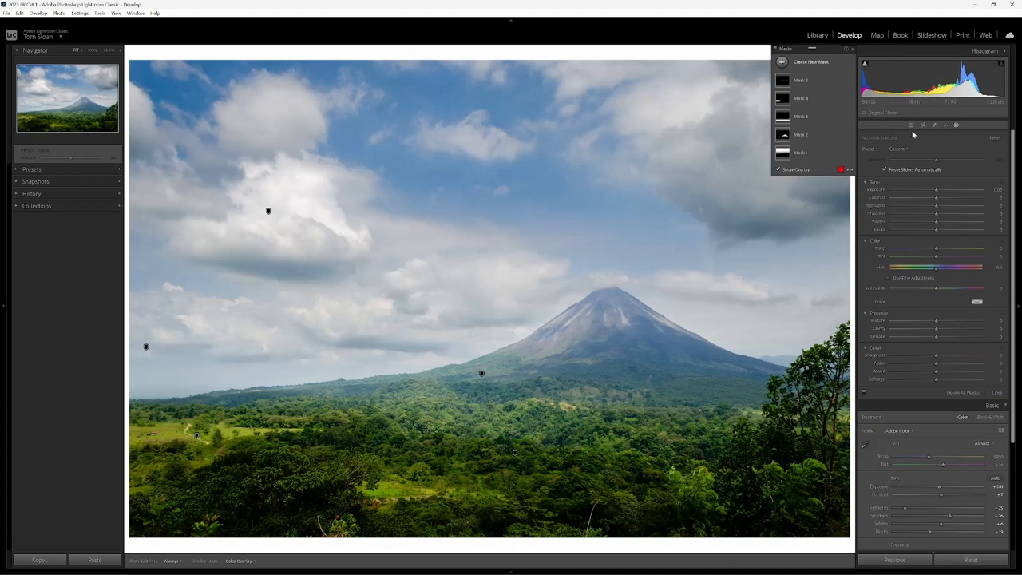
click(910, 125)
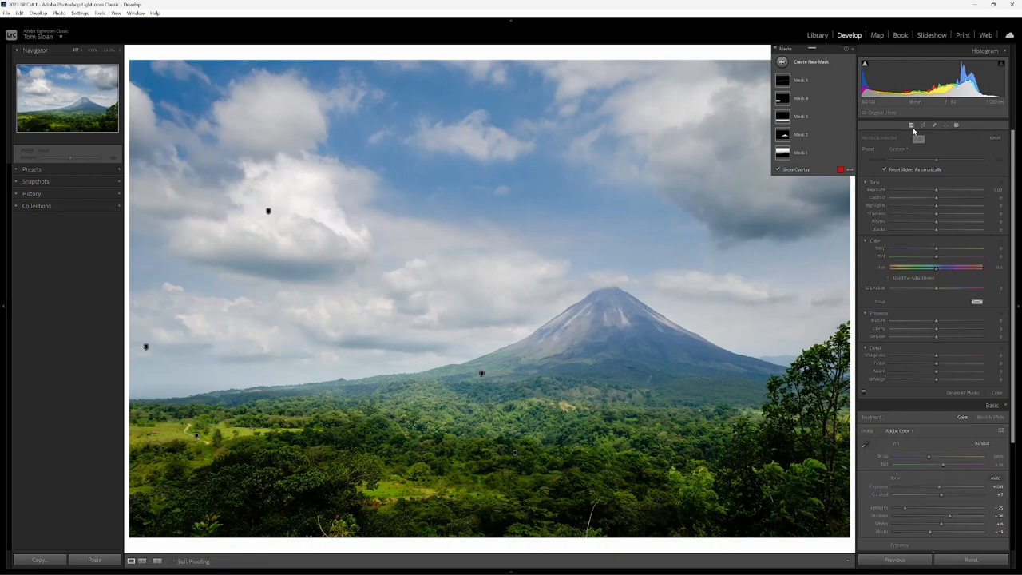